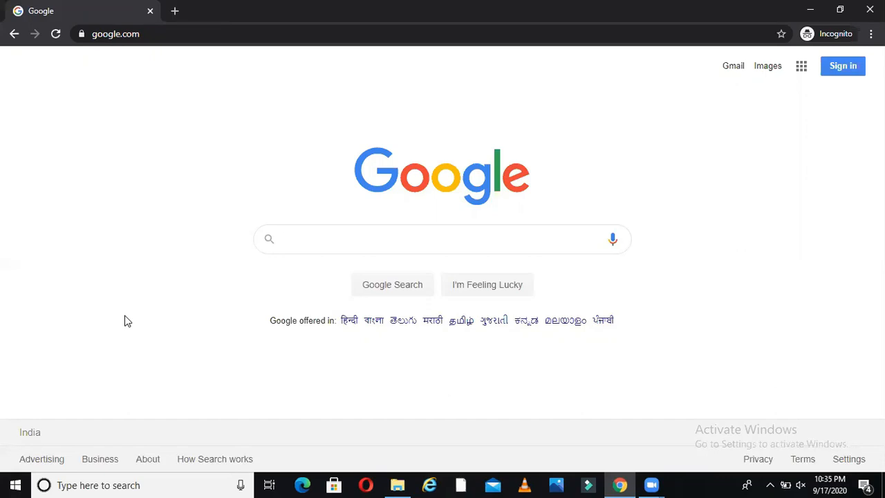
- Search Google for 'mysql' and reach the dev.mysql.com MySQL Installer download page
{"action": "left_click", "coordinate": [442, 238]}
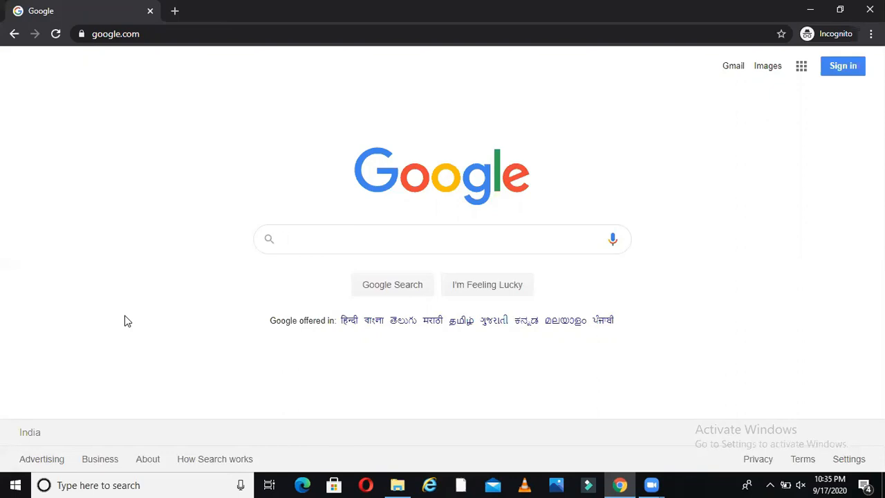
{"action": "left_click", "coordinate": [443, 238]}
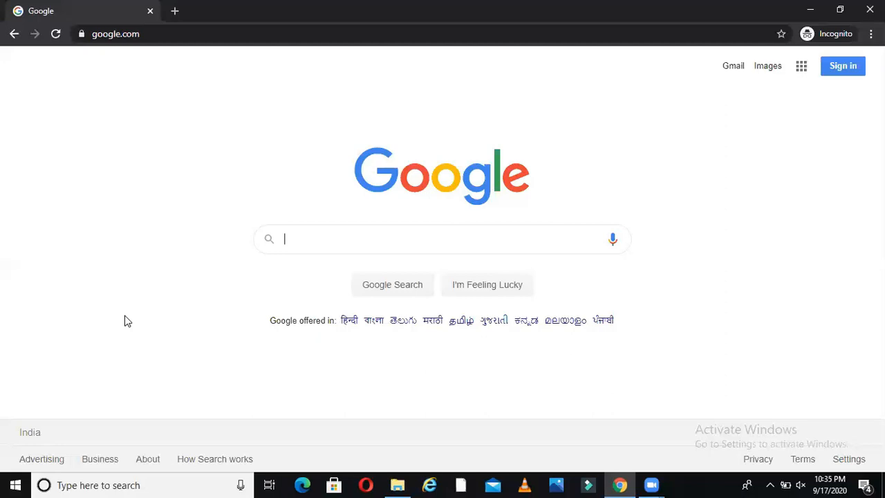
{"action": "type", "text": "mysql installer"}
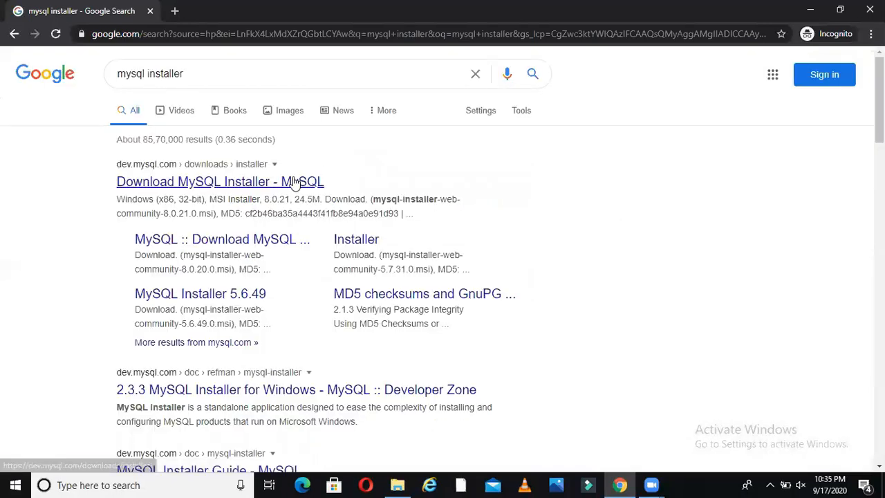
{"action": "left_click", "coordinate": [220, 181]}
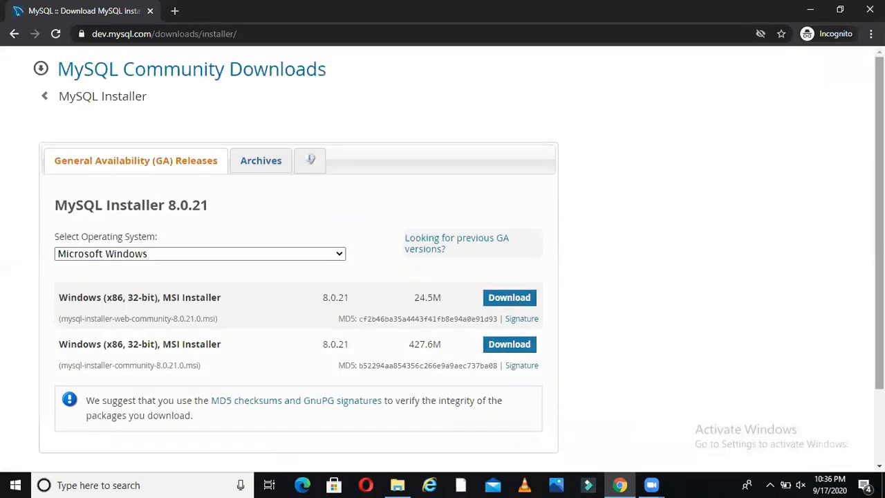
{"action": "scroll", "scroll_direction": "down", "scroll_amount": 3}
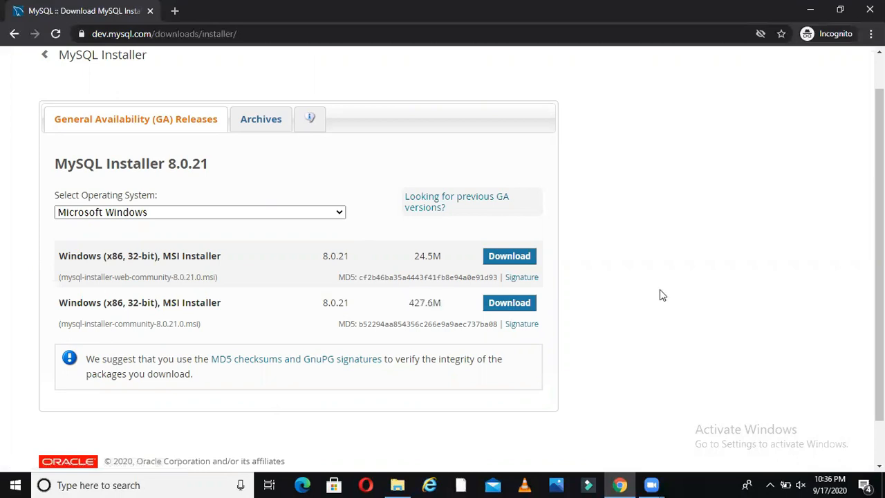
- Download the full 427.6M Windows MSI, skipping the Oracle sign-in, and show it in its folder
{"action": "left_click", "coordinate": [509, 301]}
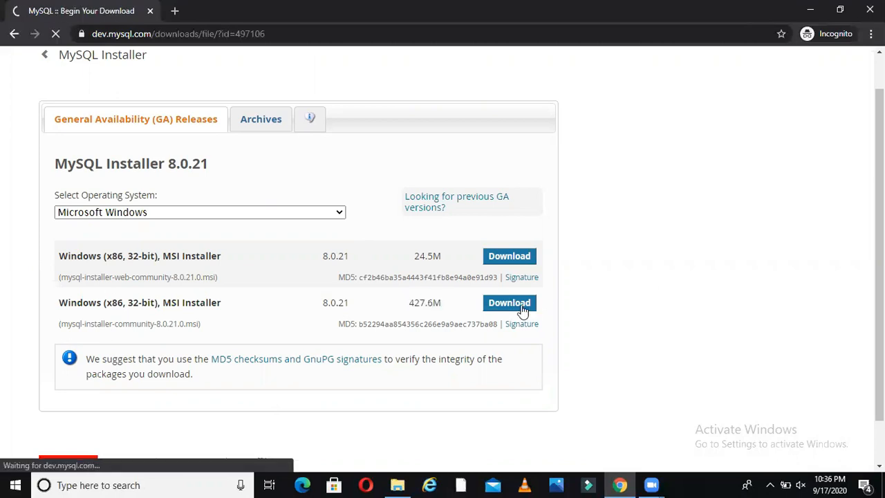
{"action": "left_click", "coordinate": [509, 302]}
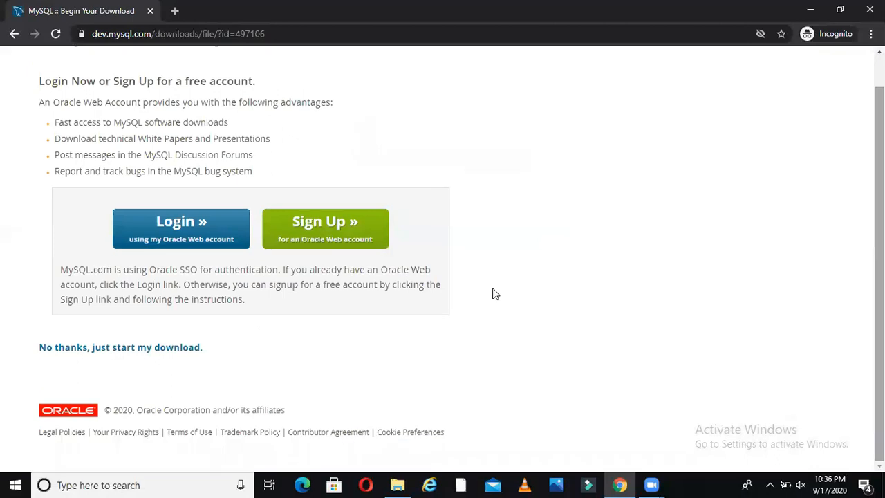
{"action": "mouse_move", "coordinate": [389, 288]}
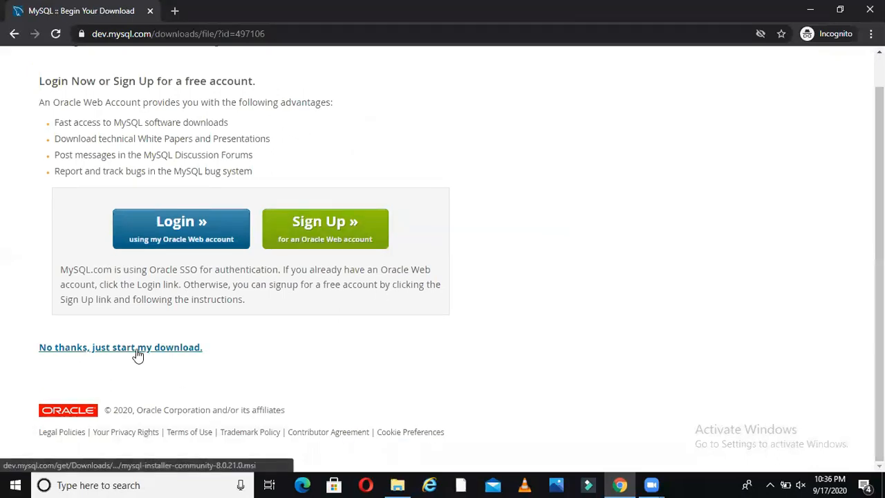
{"action": "left_click", "coordinate": [120, 347]}
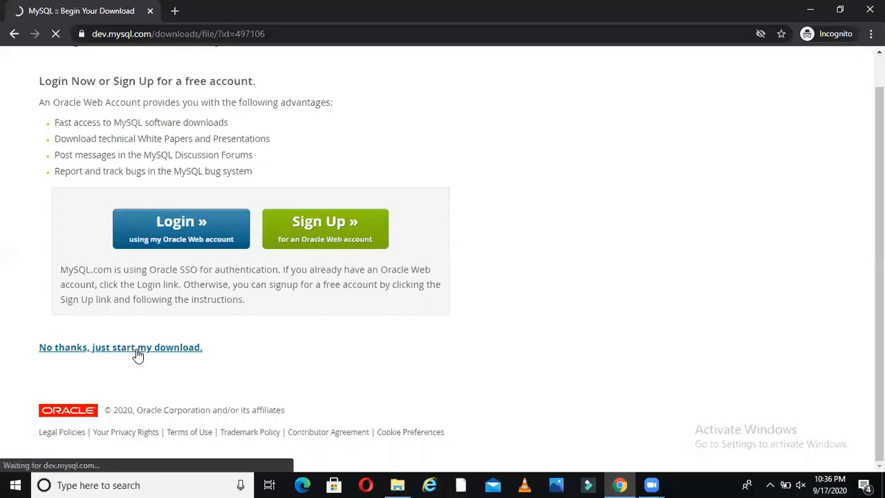
{"action": "left_click", "coordinate": [120, 347]}
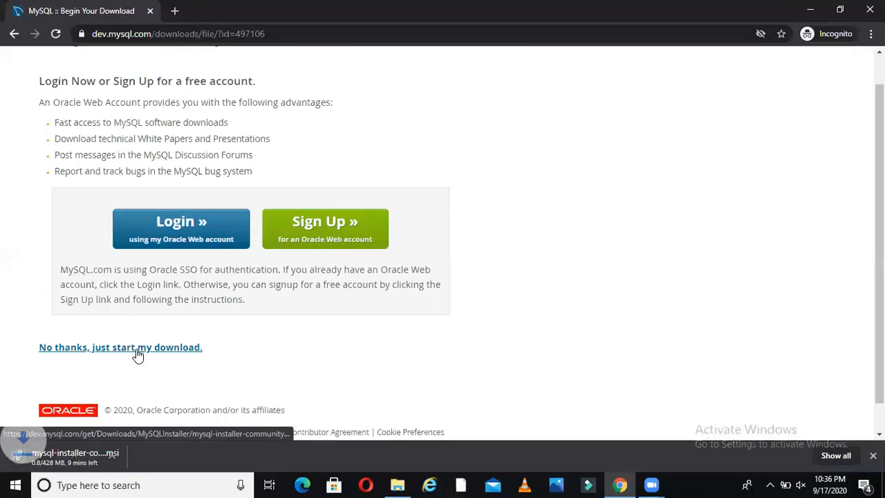
{"action": "left_click", "coordinate": [133, 456]}
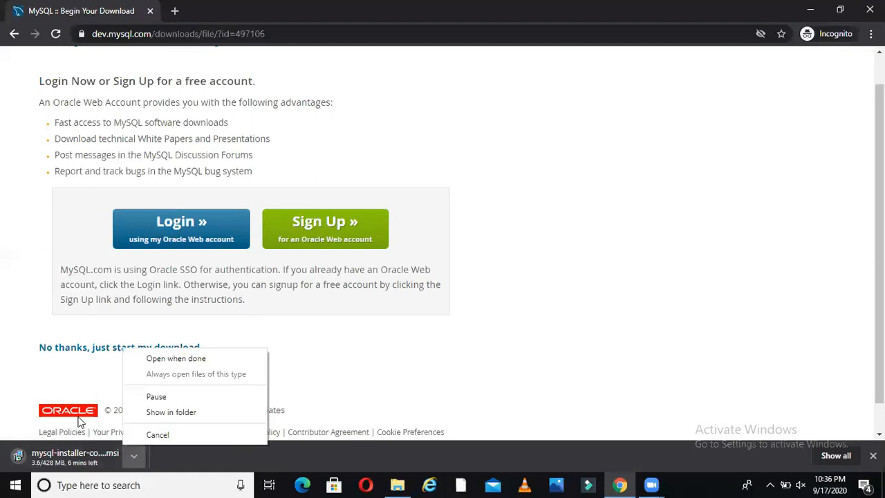
{"action": "left_click", "coordinate": [155, 396]}
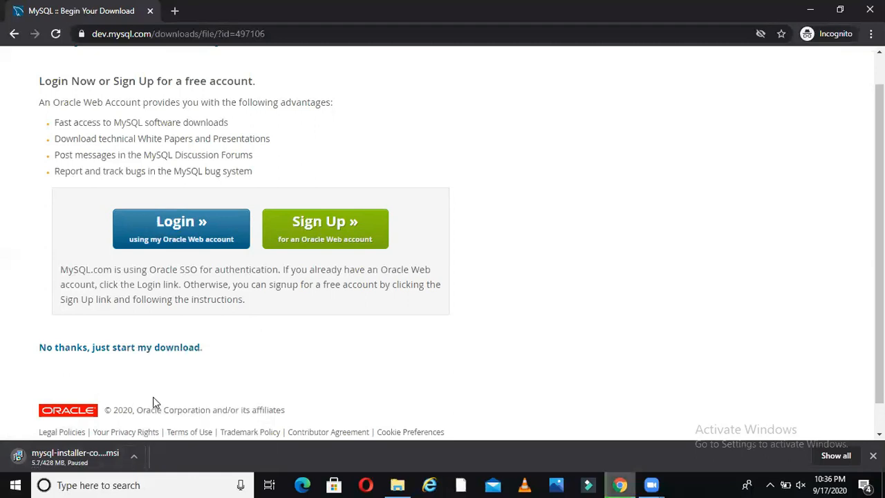
{"action": "mouse_move", "coordinate": [406, 423]}
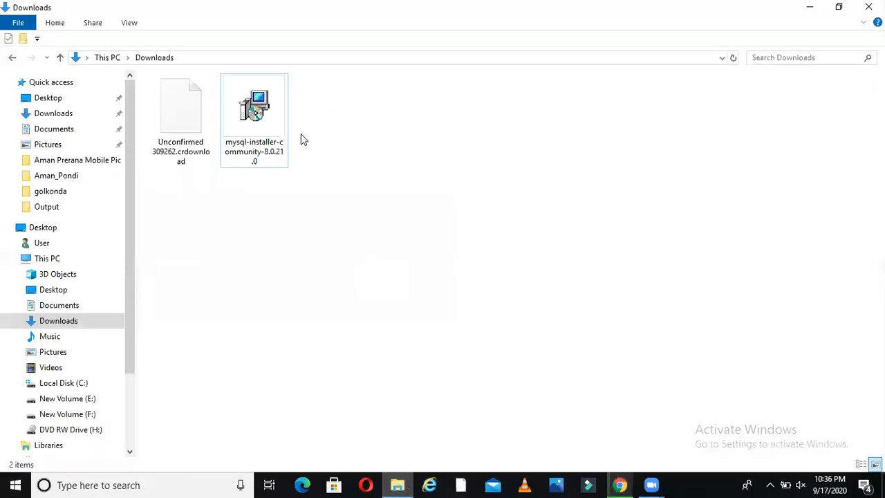
- Launch mysql-installer-community-8.0.21.0 from Downloads and allow it to run past the security warning
{"action": "left_click", "coordinate": [255, 108]}
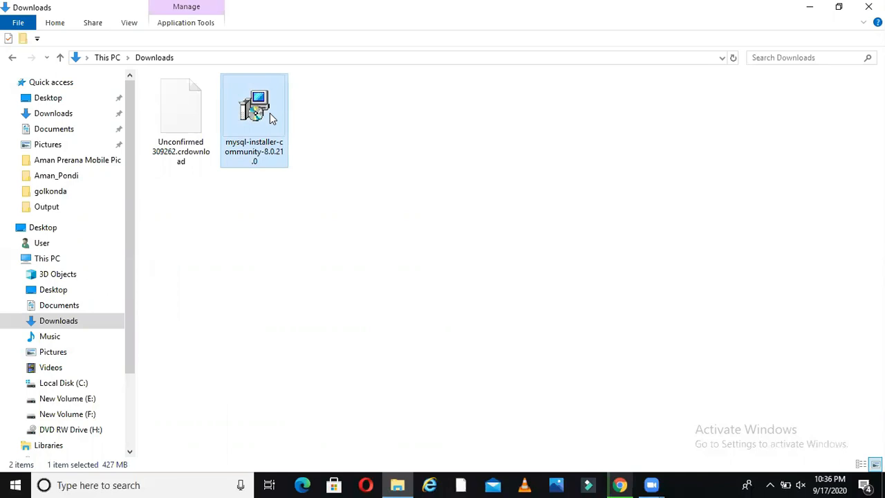
{"action": "double_click", "coordinate": [255, 108]}
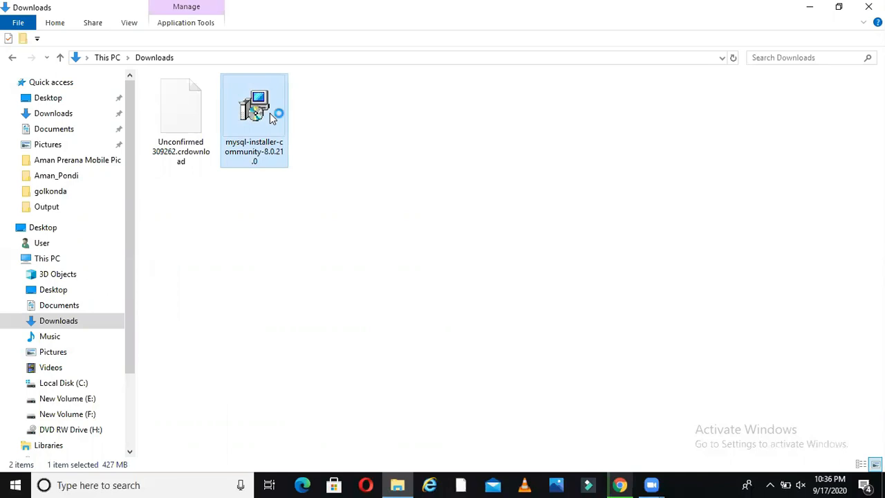
{"action": "double_click", "coordinate": [254, 108]}
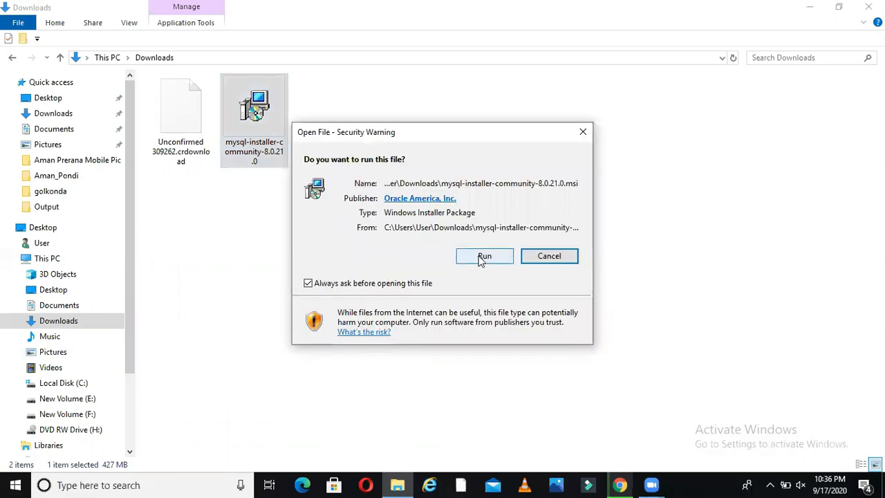
{"action": "left_click", "coordinate": [484, 256]}
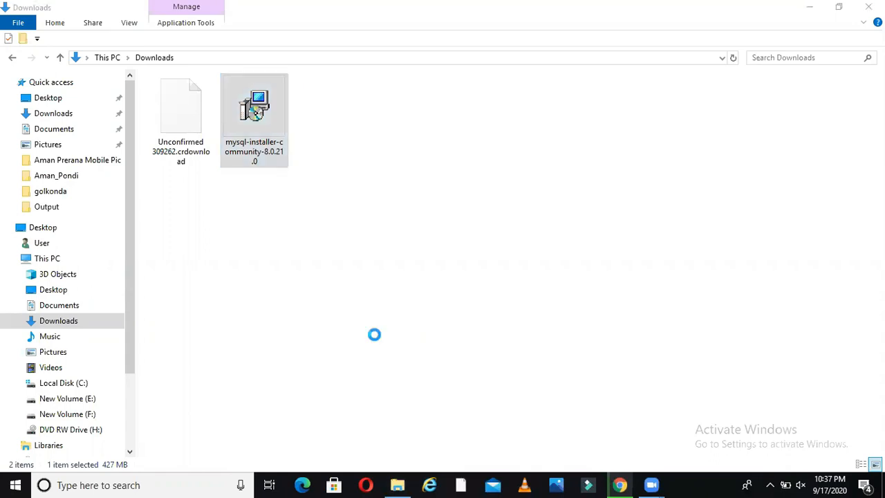
- Proceed with the Developer Default setup and accept the existing install paths in the Path Conflicts warning
{"action": "double_click", "coordinate": [255, 105]}
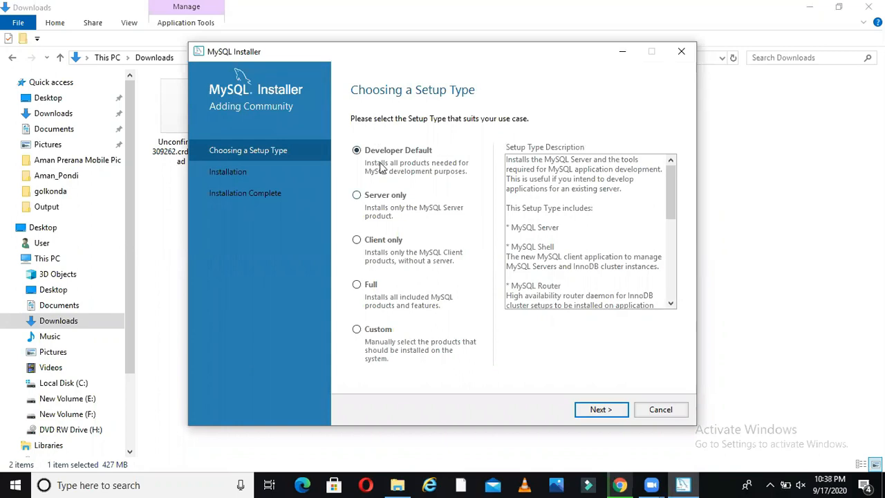
{"action": "mouse_move", "coordinate": [600, 409]}
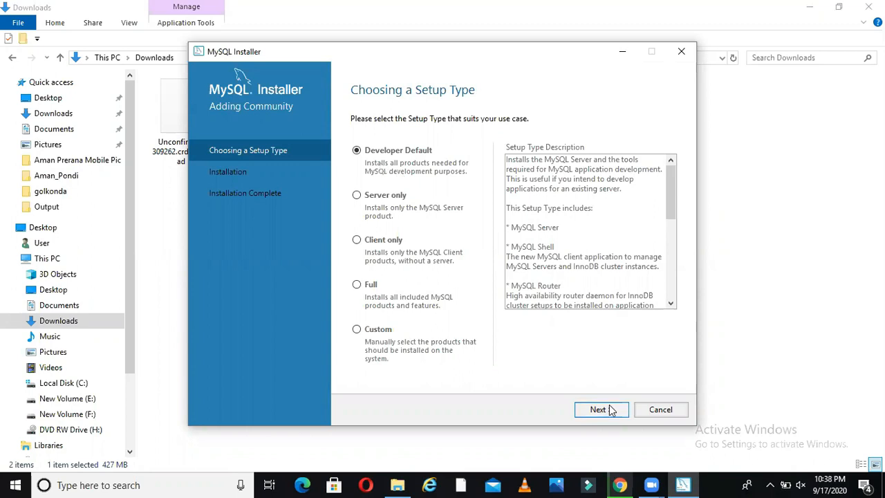
{"action": "left_click", "coordinate": [598, 410]}
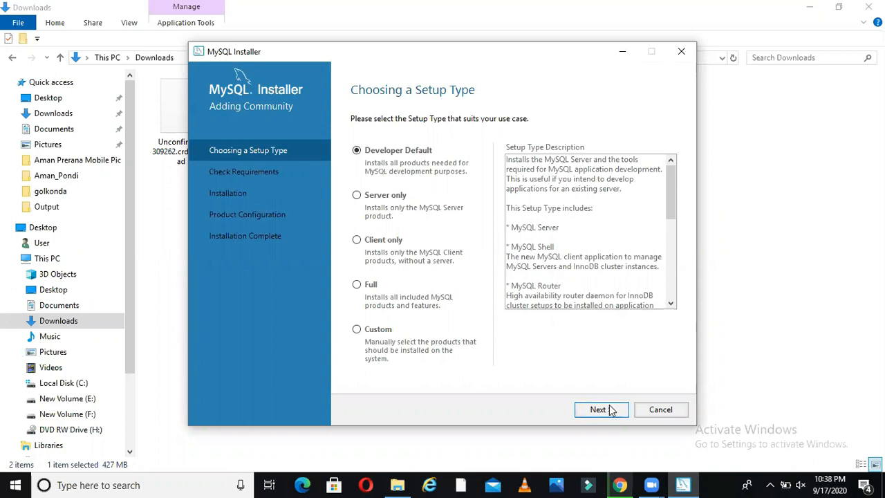
{"action": "left_click", "coordinate": [597, 409]}
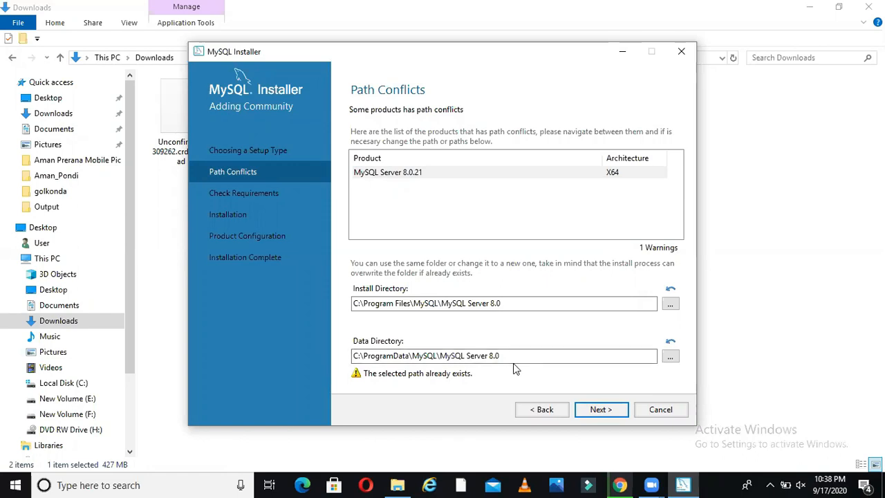
{"action": "mouse_move", "coordinate": [379, 402]}
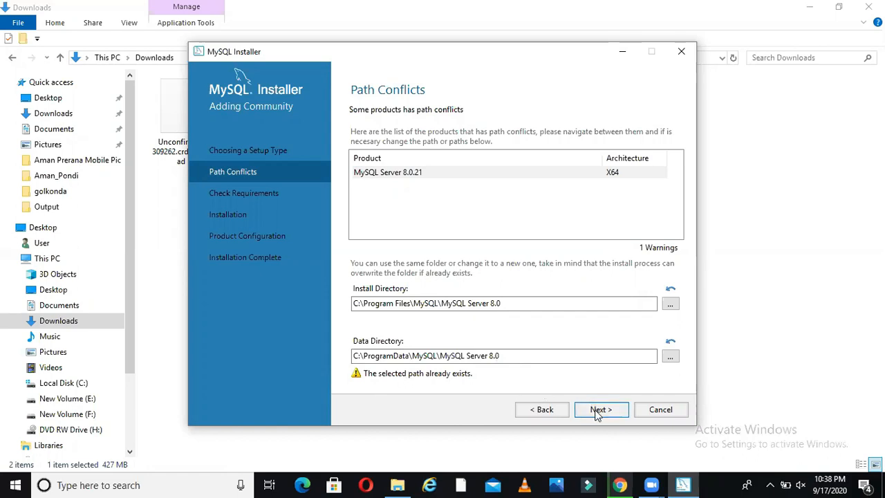
{"action": "left_click", "coordinate": [600, 409]}
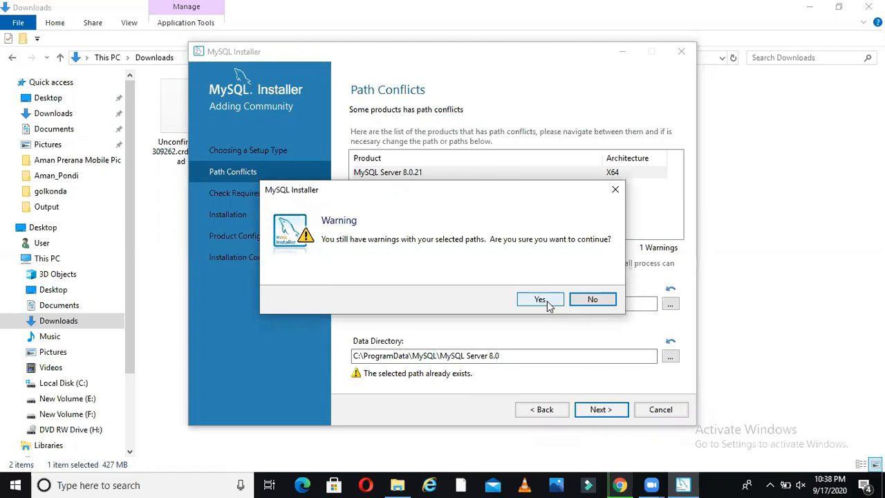
{"action": "left_click", "coordinate": [539, 299]}
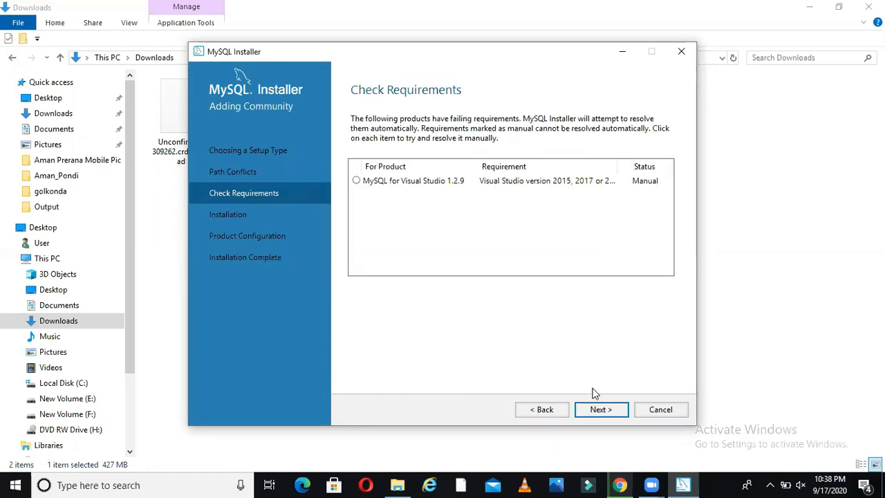
{"action": "mouse_move", "coordinate": [411, 201]}
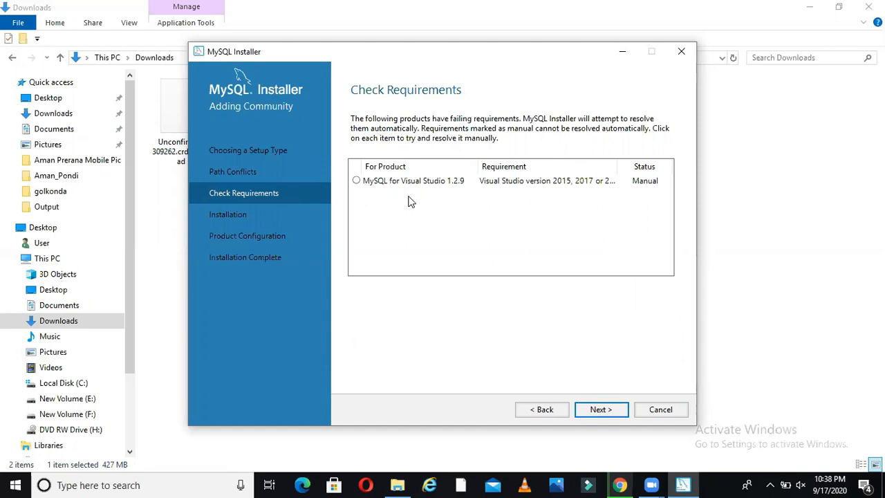
{"action": "mouse_move", "coordinate": [432, 227]}
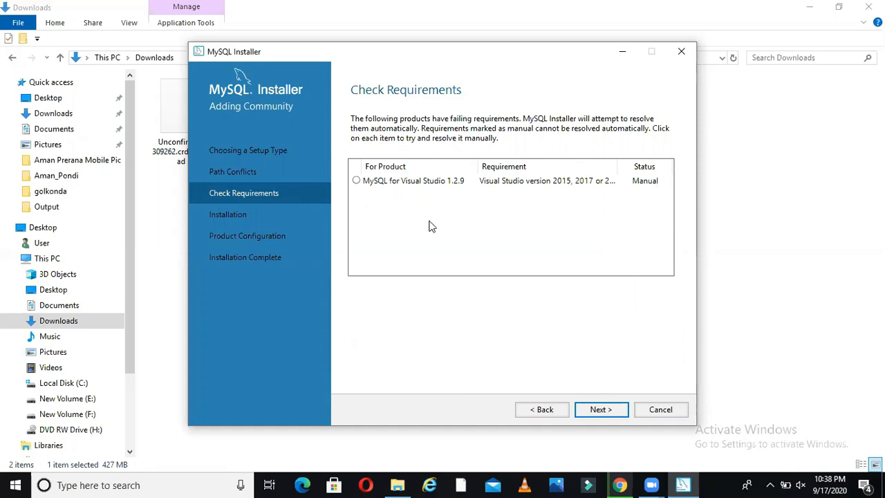
- Continue past the unmet Visual Studio requirement to the Installation page
{"action": "left_click", "coordinate": [600, 409]}
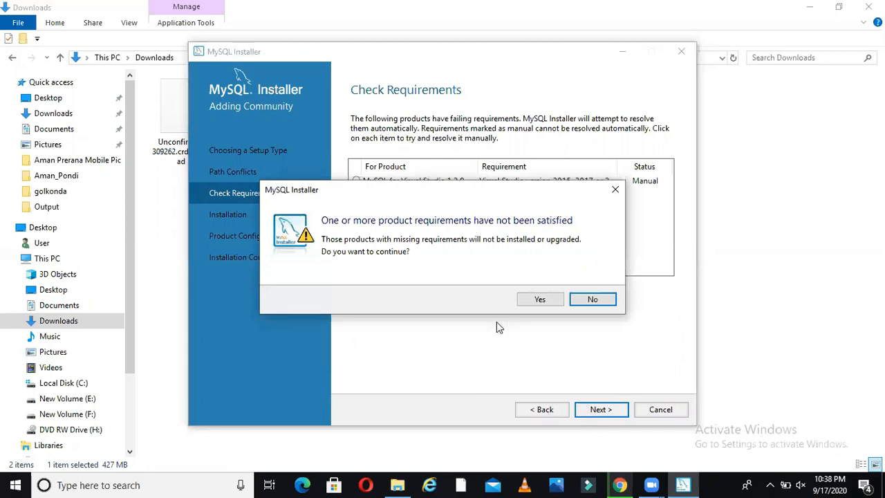
{"action": "mouse_move", "coordinate": [429, 351]}
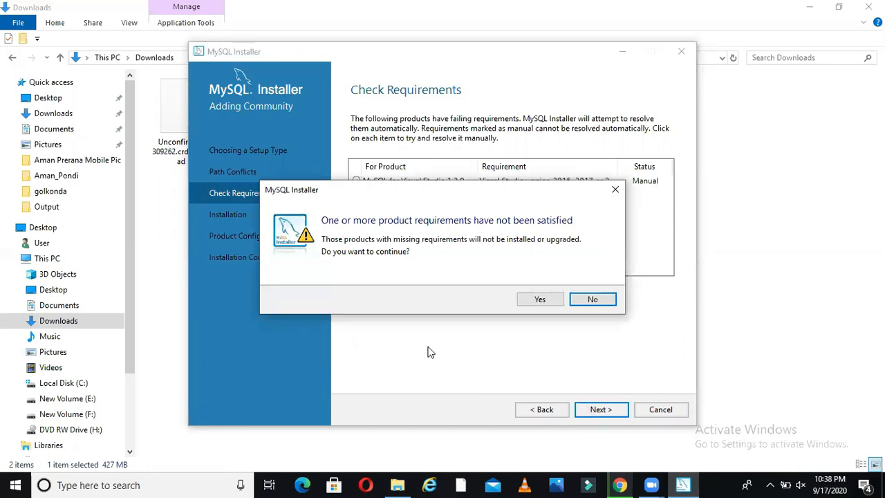
{"action": "mouse_move", "coordinate": [438, 337]}
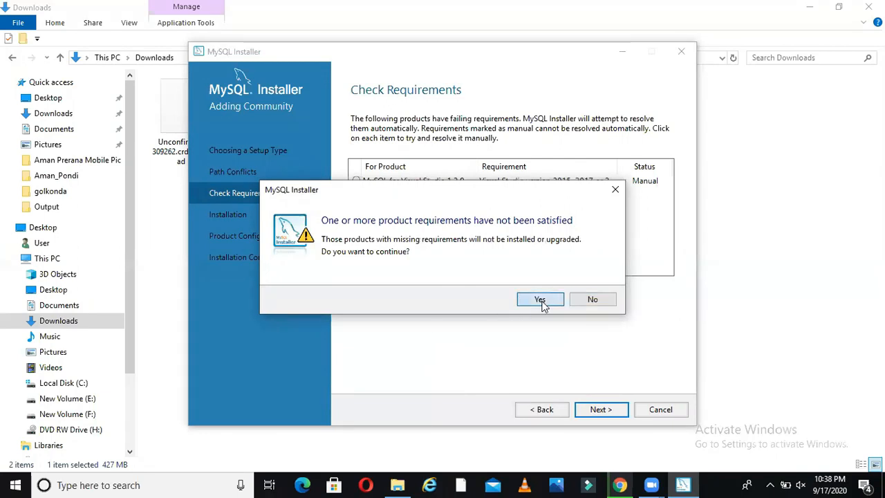
{"action": "left_click", "coordinate": [540, 298]}
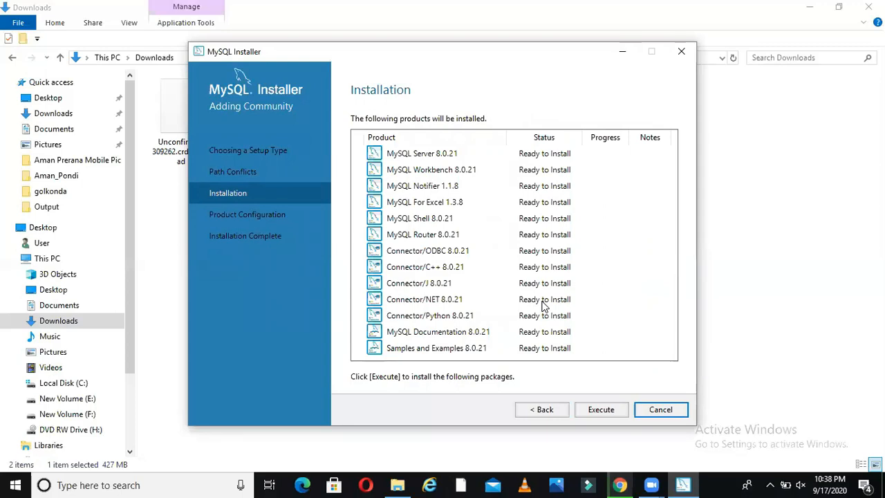
{"action": "mouse_move", "coordinate": [379, 299]}
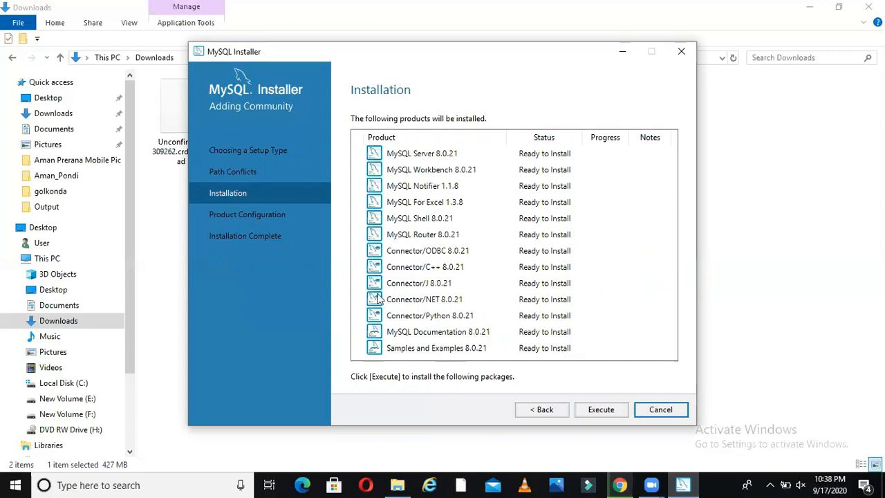
{"action": "mouse_move", "coordinate": [623, 204]}
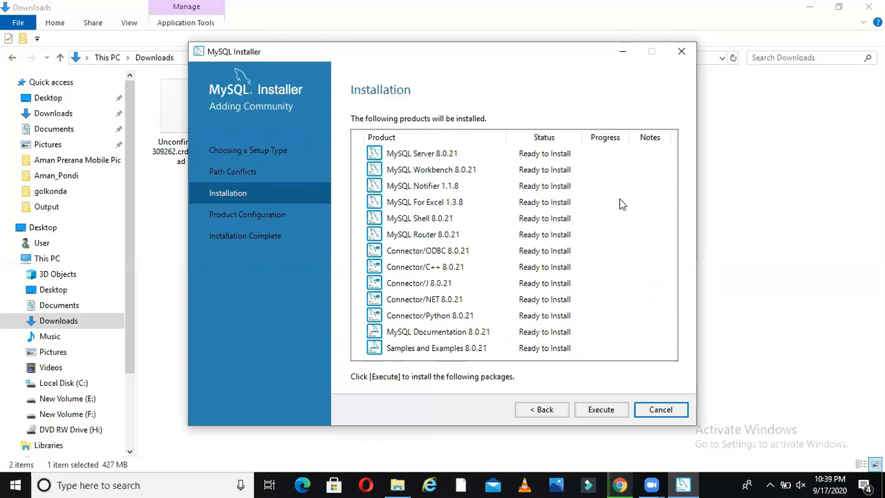
{"action": "mouse_move", "coordinate": [434, 155]}
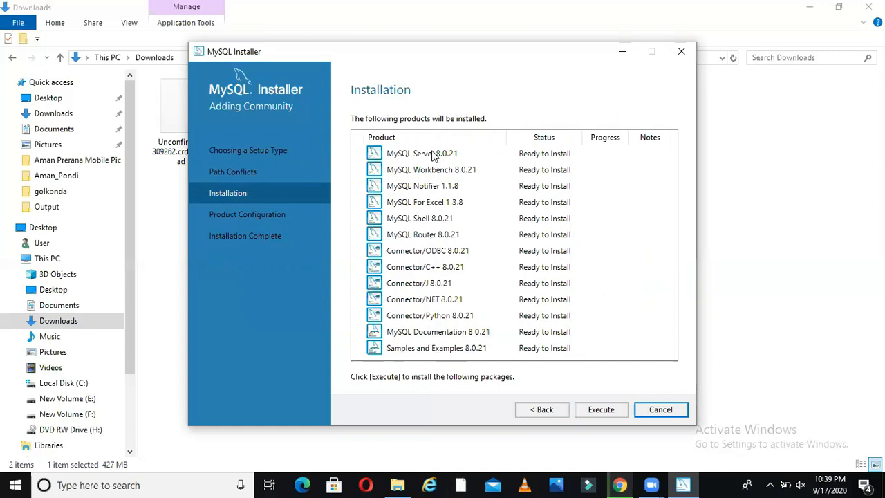
{"action": "mouse_move", "coordinate": [429, 207]}
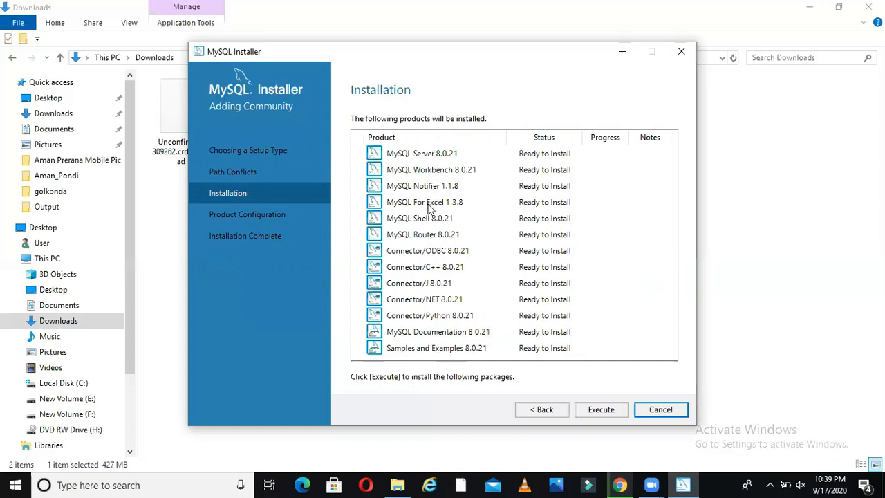
{"action": "mouse_move", "coordinate": [598, 385]}
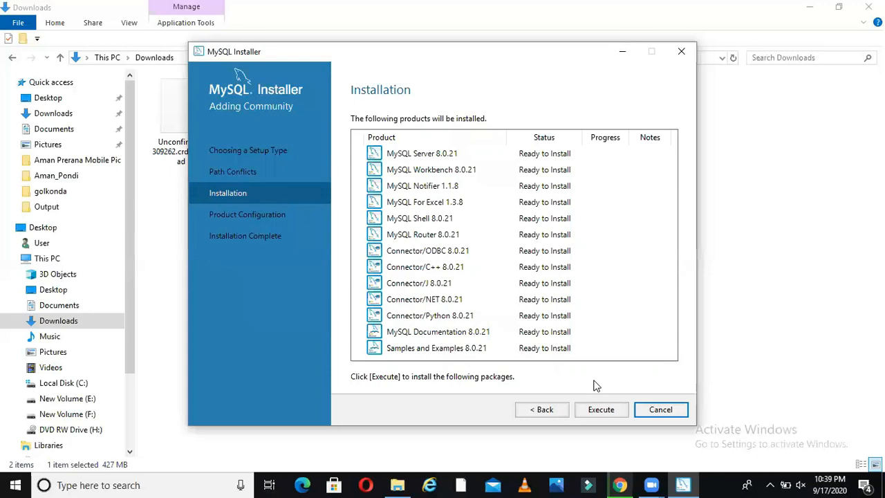
- Execute the installation of all thirteen listed MySQL products until each shows Complete
{"action": "left_click", "coordinate": [600, 410]}
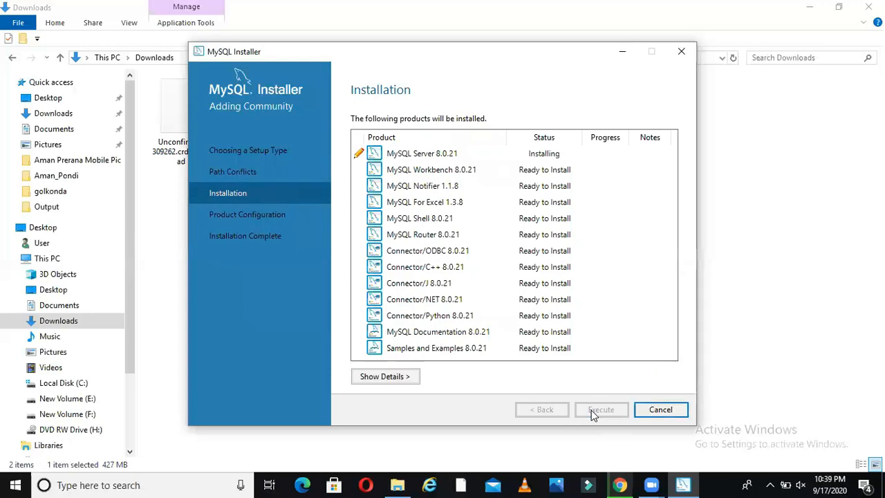
{"action": "left_click", "coordinate": [601, 410]}
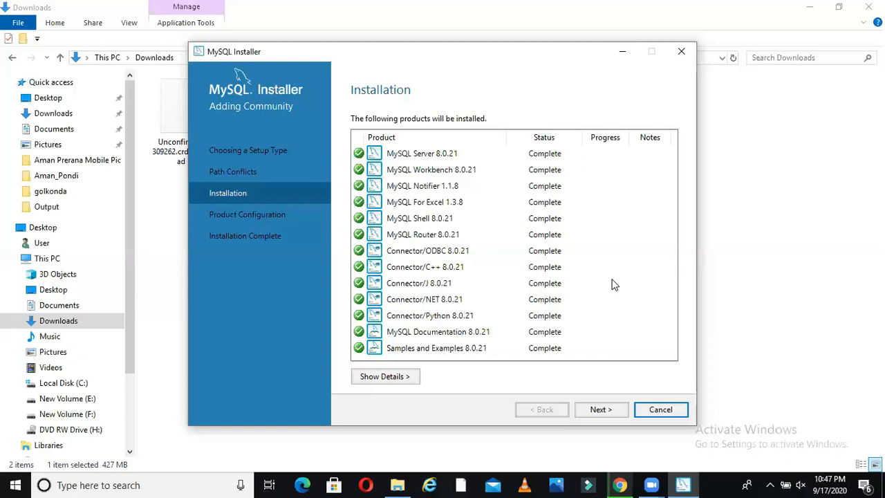
{"action": "mouse_move", "coordinate": [442, 169]}
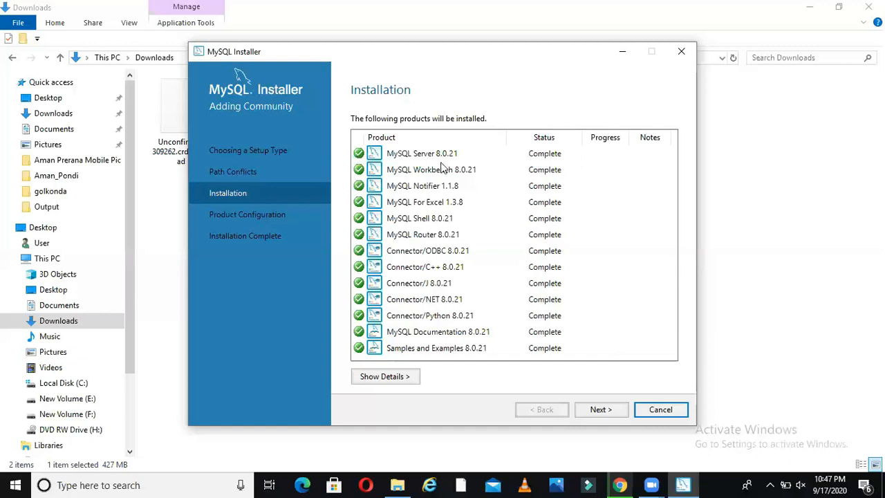
{"action": "mouse_move", "coordinate": [353, 332]}
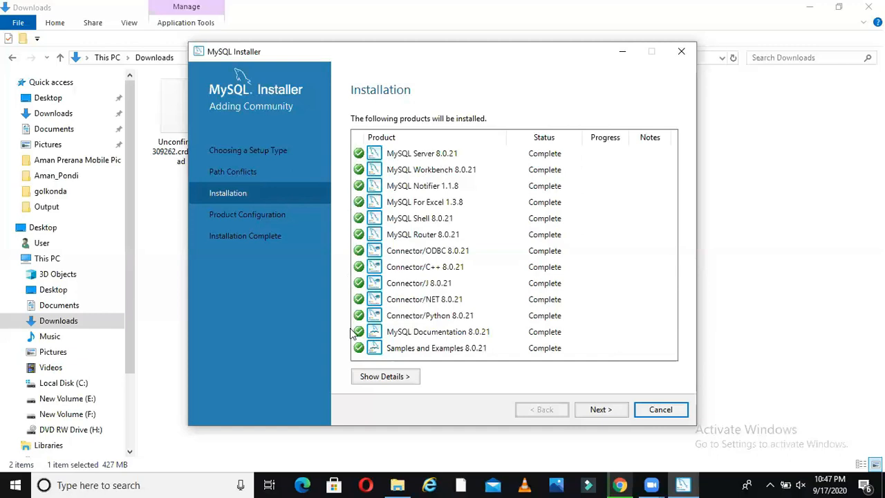
{"action": "mouse_move", "coordinate": [365, 344]}
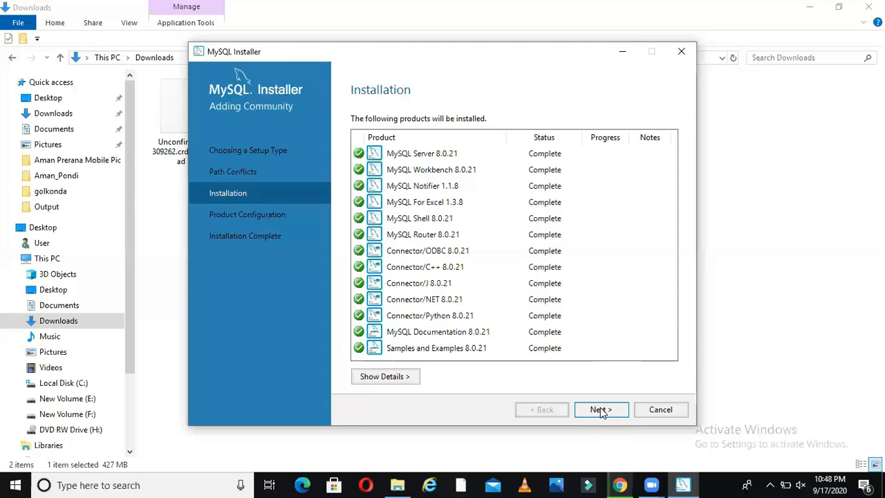
- Move into MySQL Server 8.0.21 configuration, keeping Standalone mode and Development Computer networking on port 3306
{"action": "left_click", "coordinate": [600, 409]}
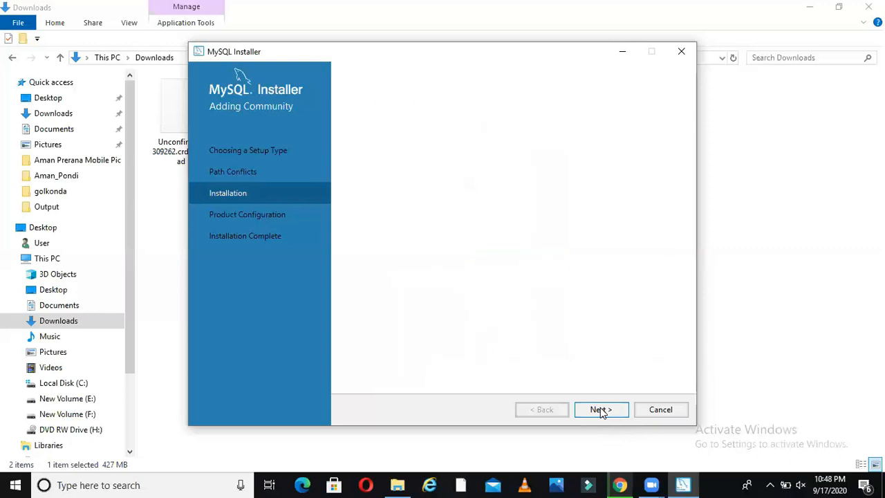
{"action": "left_click", "coordinate": [600, 409]}
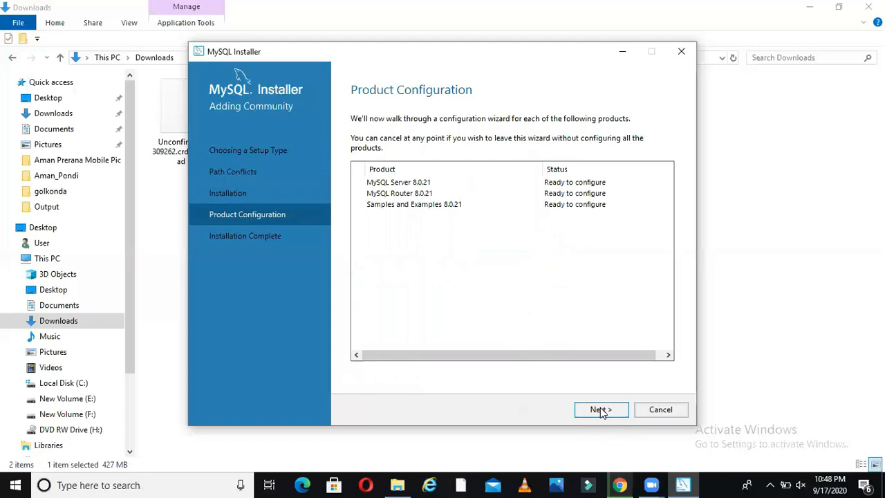
{"action": "left_click", "coordinate": [601, 410]}
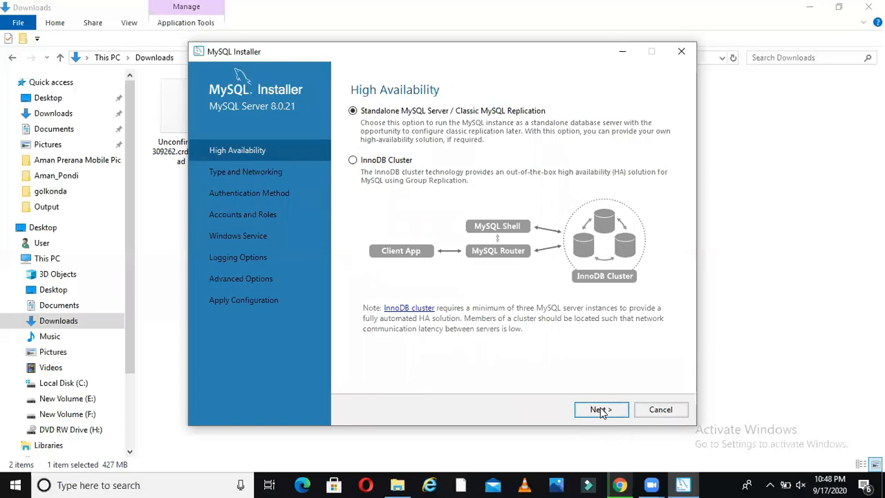
{"action": "left_click", "coordinate": [600, 409]}
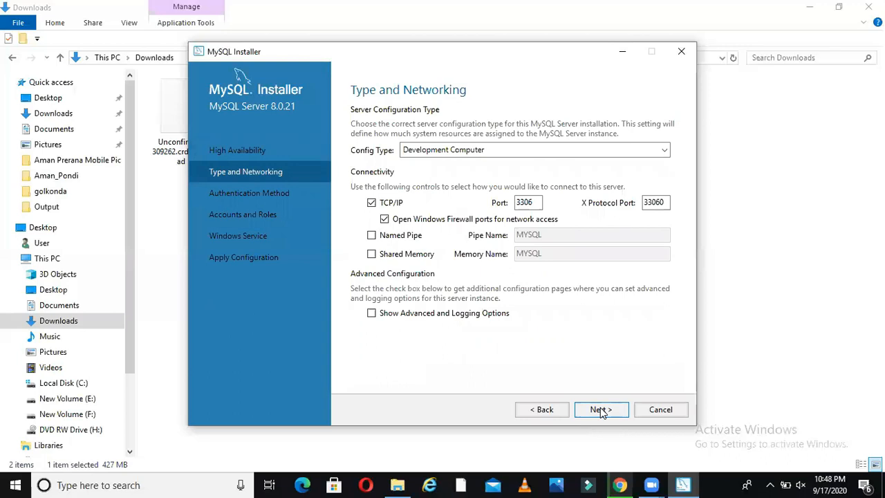
{"action": "left_click", "coordinate": [528, 202]}
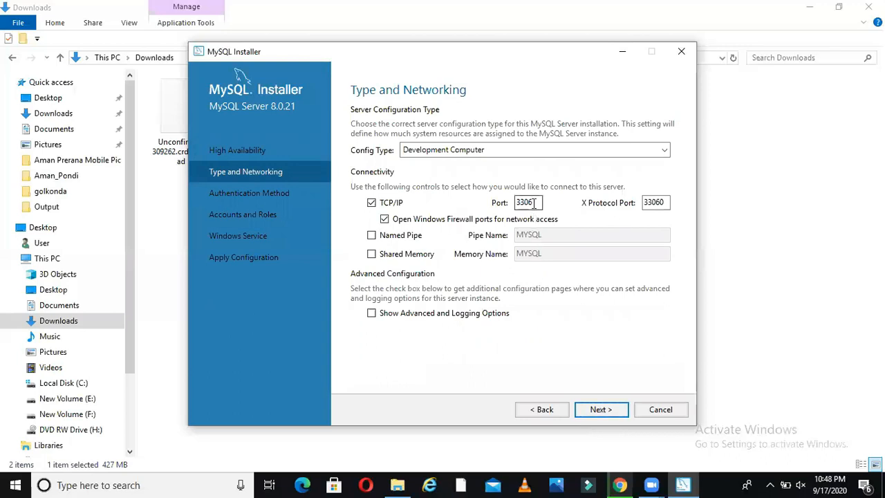
{"action": "triple_click", "coordinate": [528, 201]}
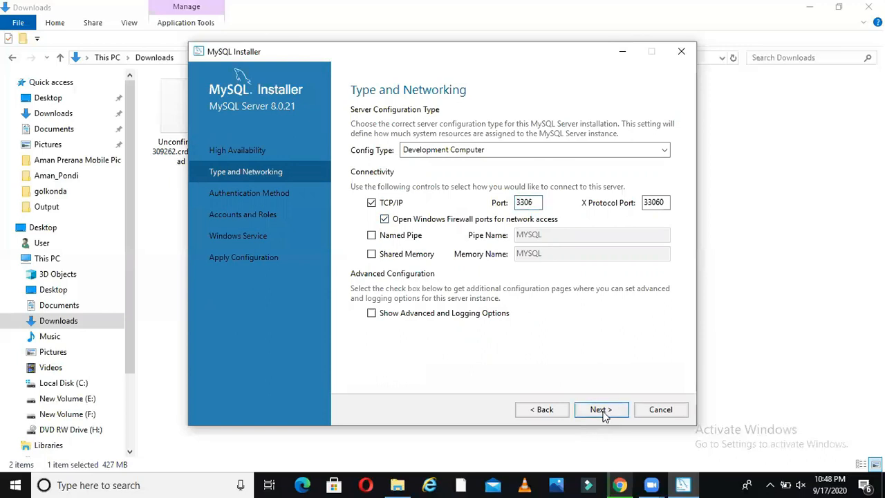
{"action": "left_click", "coordinate": [600, 410]}
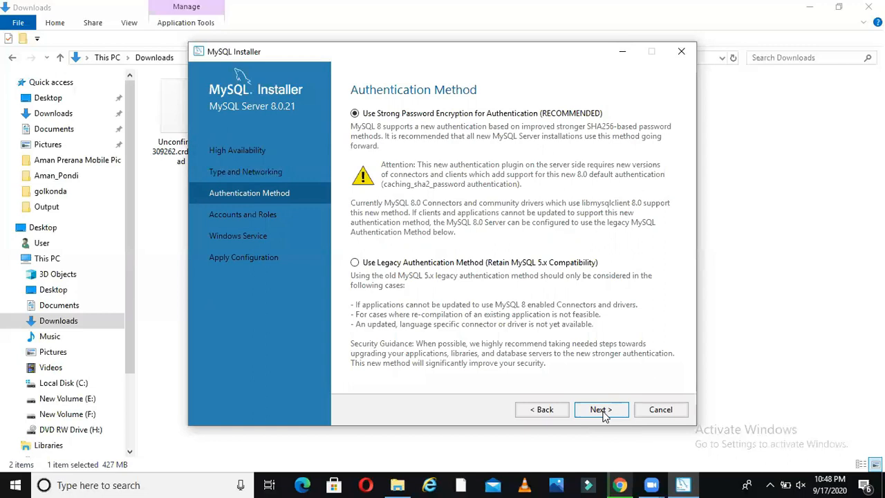
- Keep strong password authentication, enter and verify the current root password, and continue to Windows Service
{"action": "left_click", "coordinate": [600, 410]}
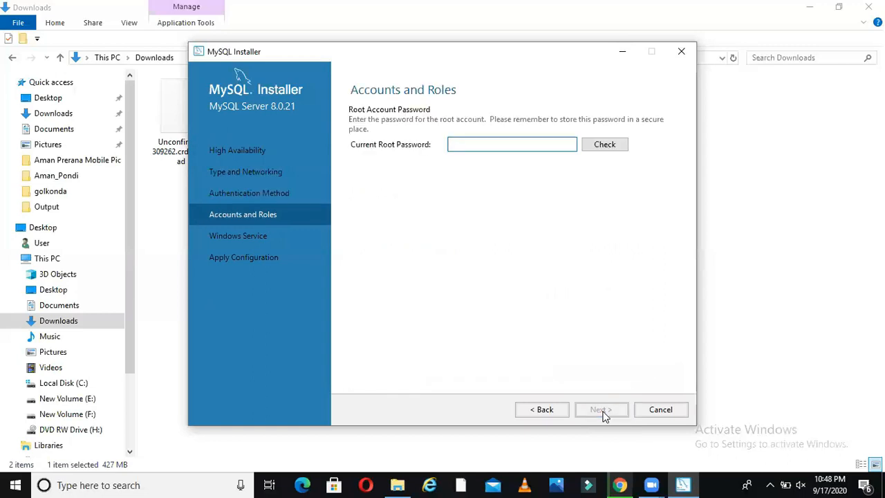
{"action": "mouse_move", "coordinate": [436, 200]}
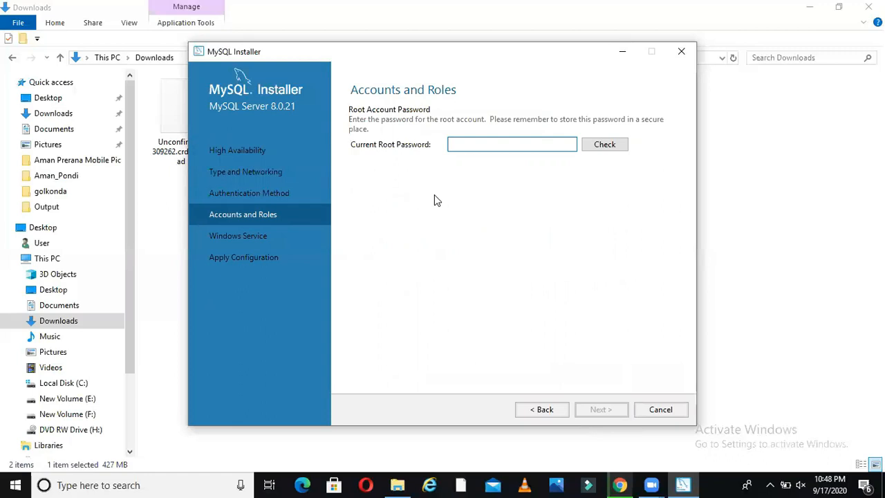
{"action": "left_click", "coordinate": [512, 144]}
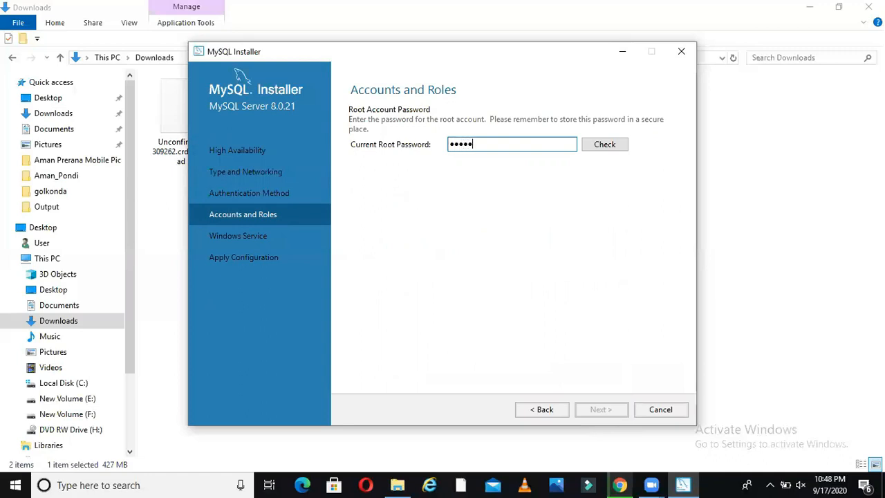
{"action": "type", "text": "•"}
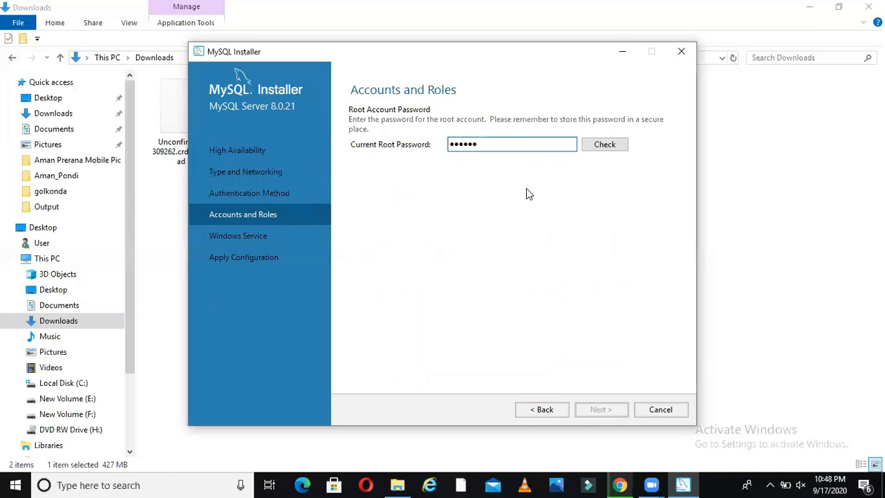
{"action": "left_click", "coordinate": [605, 144]}
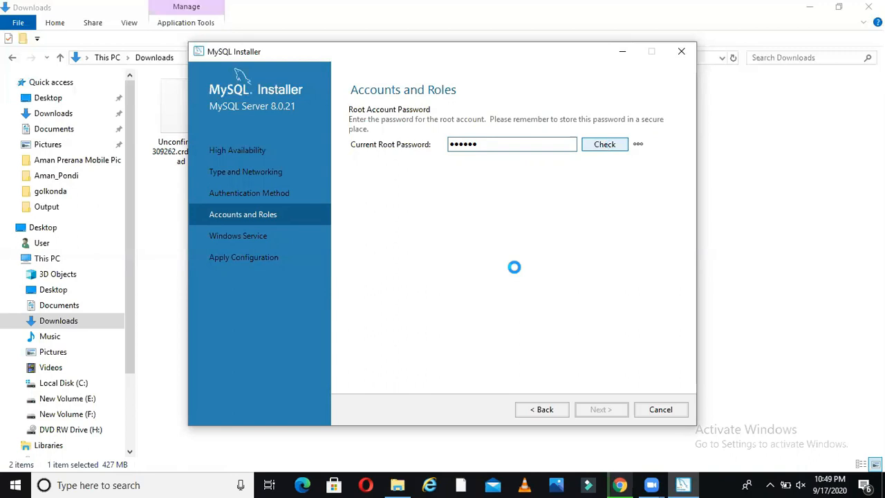
{"action": "left_click", "coordinate": [605, 143]}
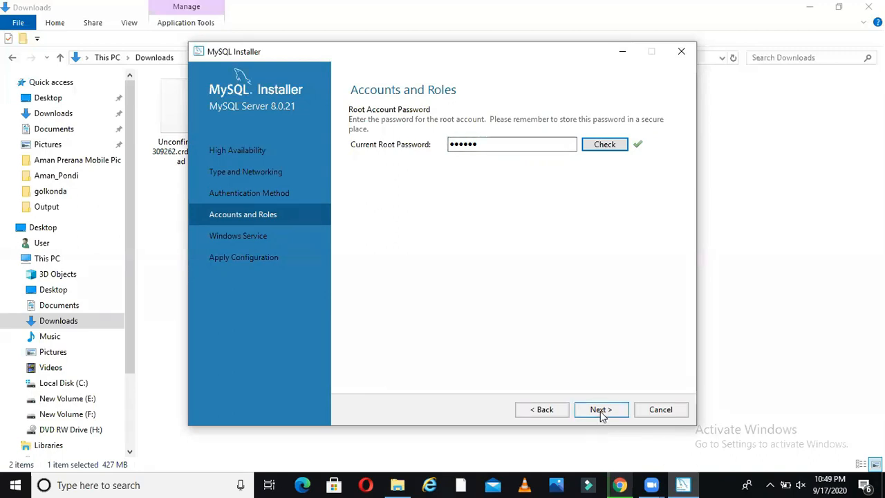
{"action": "left_click", "coordinate": [600, 409]}
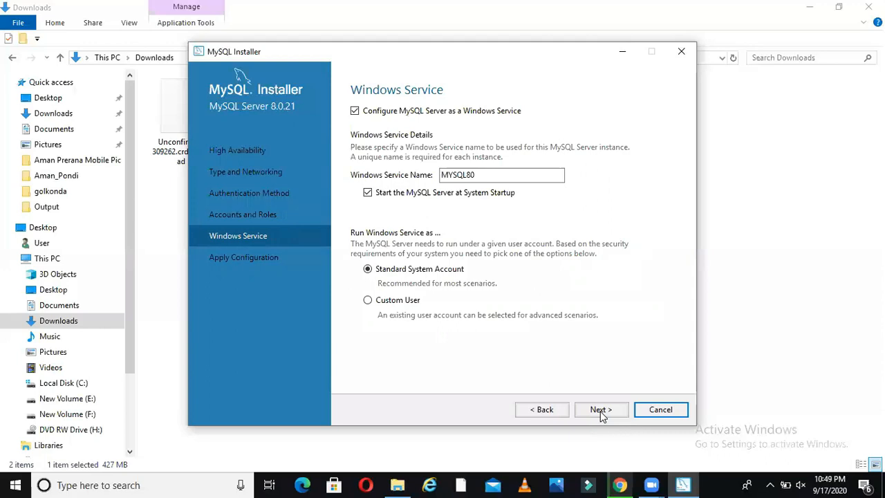
- Accept the Windows service defaults, apply the server configuration and finish back to Product Configuration
{"action": "left_click", "coordinate": [600, 410]}
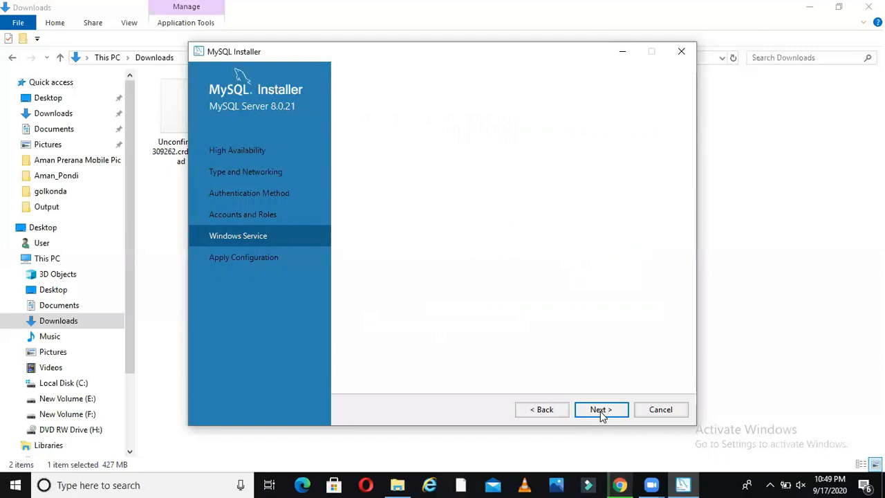
{"action": "left_click", "coordinate": [601, 409]}
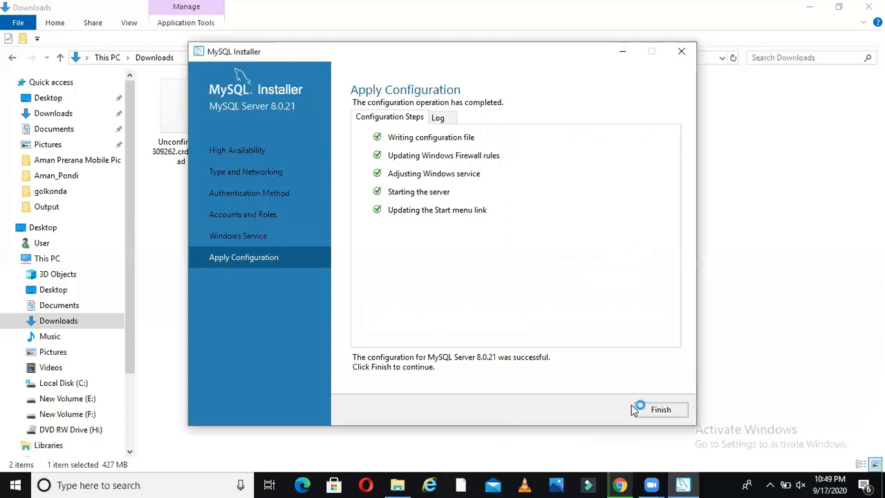
{"action": "left_click", "coordinate": [660, 409]}
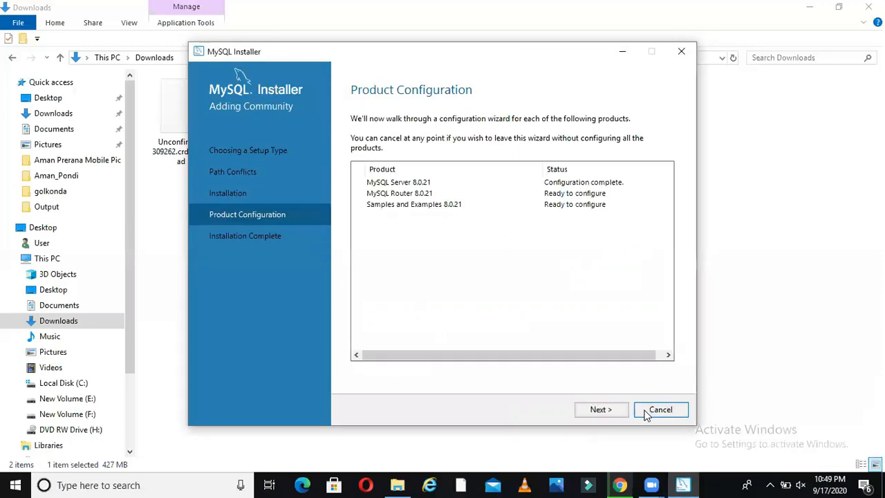
{"action": "mouse_move", "coordinate": [600, 410]}
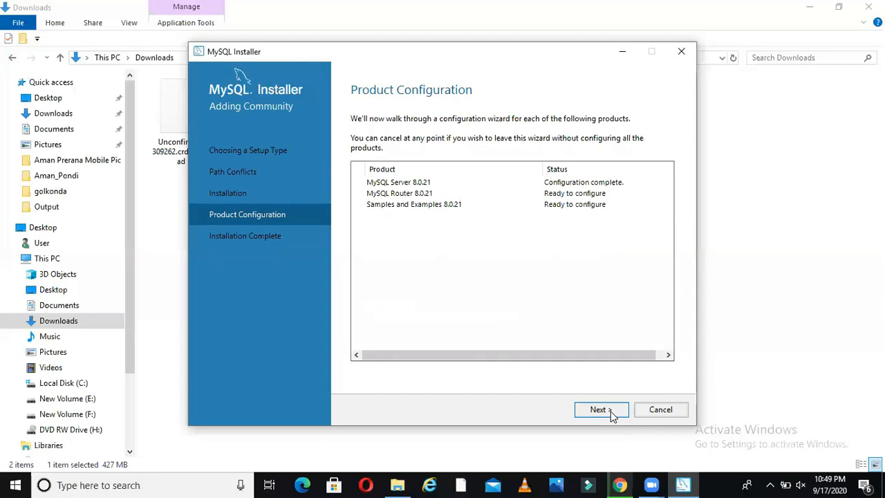
- Skip Router configuration, apply the Samples and Examples 8.0.21 configuration, and reach Installation Complete
{"action": "left_click", "coordinate": [600, 409]}
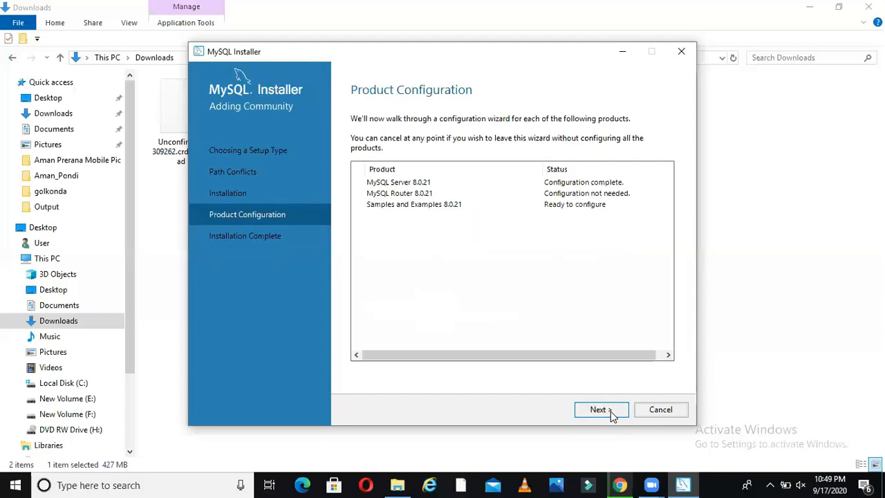
{"action": "left_click", "coordinate": [598, 409]}
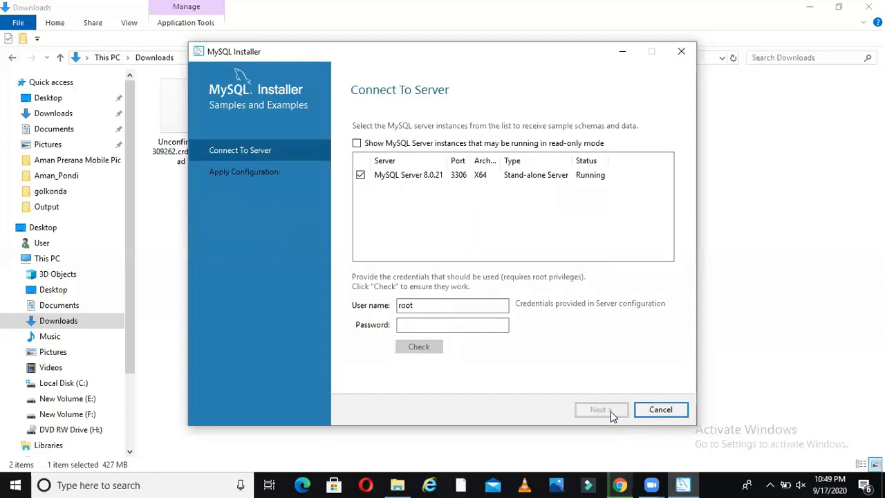
{"action": "left_click", "coordinate": [453, 325]}
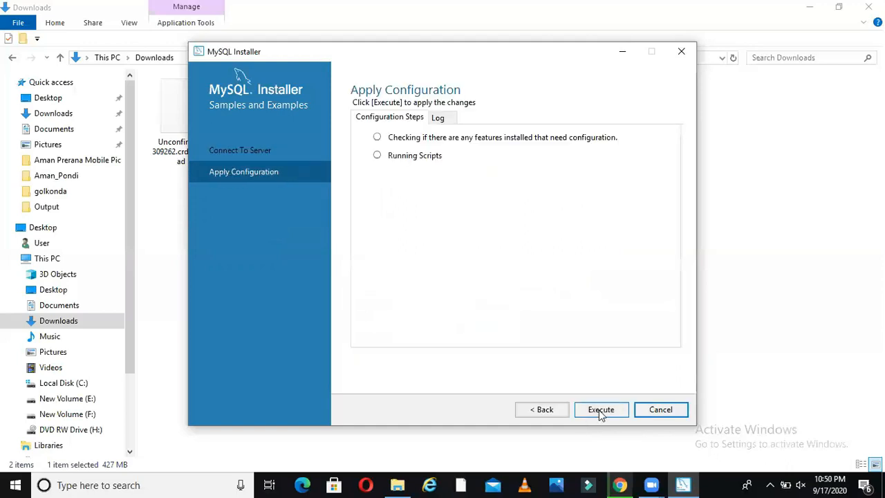
{"action": "left_click", "coordinate": [600, 410]}
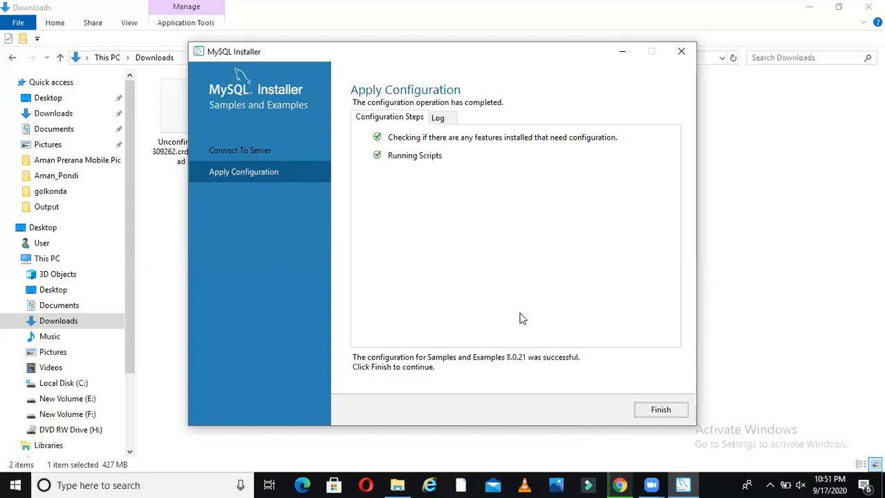
{"action": "mouse_move", "coordinate": [379, 409]}
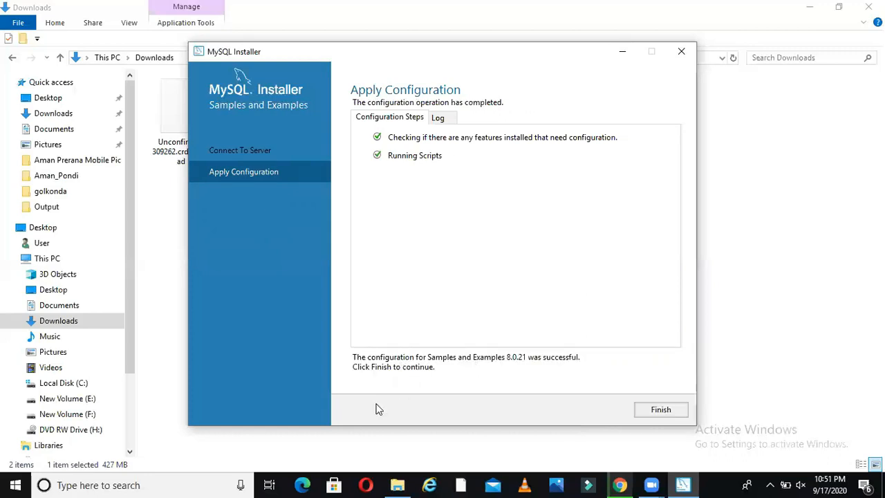
{"action": "mouse_move", "coordinate": [479, 383]}
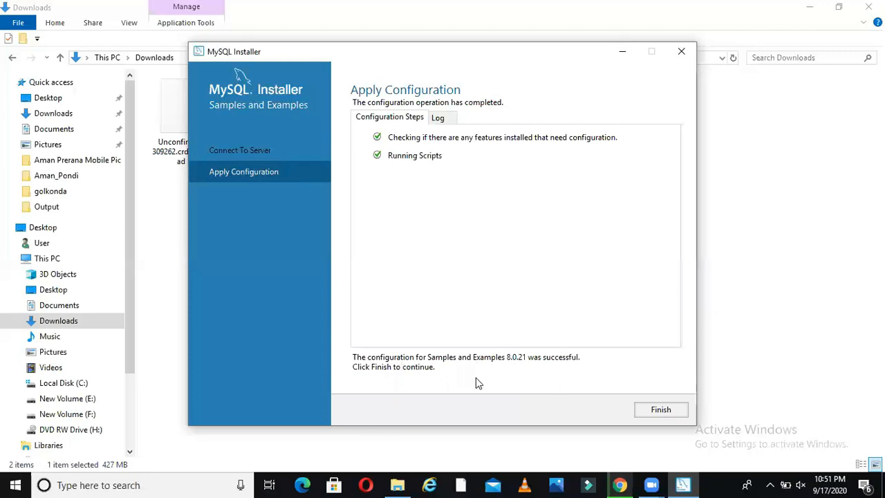
{"action": "left_click", "coordinate": [661, 409]}
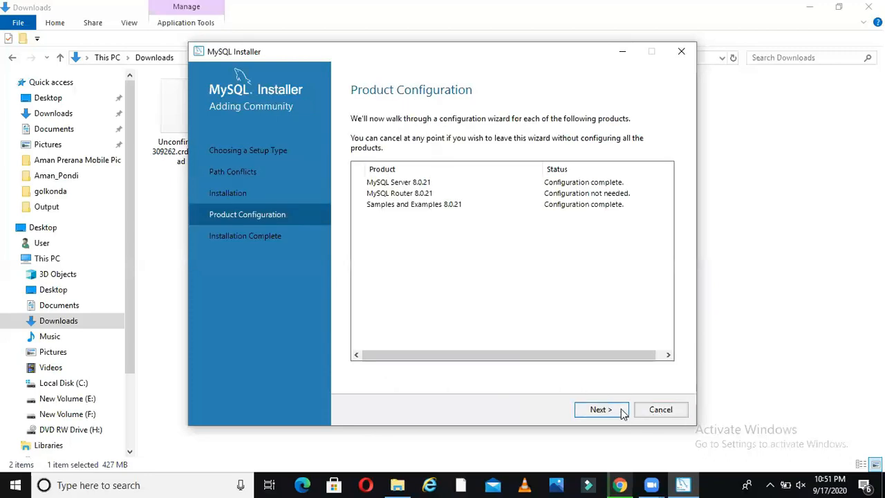
{"action": "left_click", "coordinate": [600, 410]}
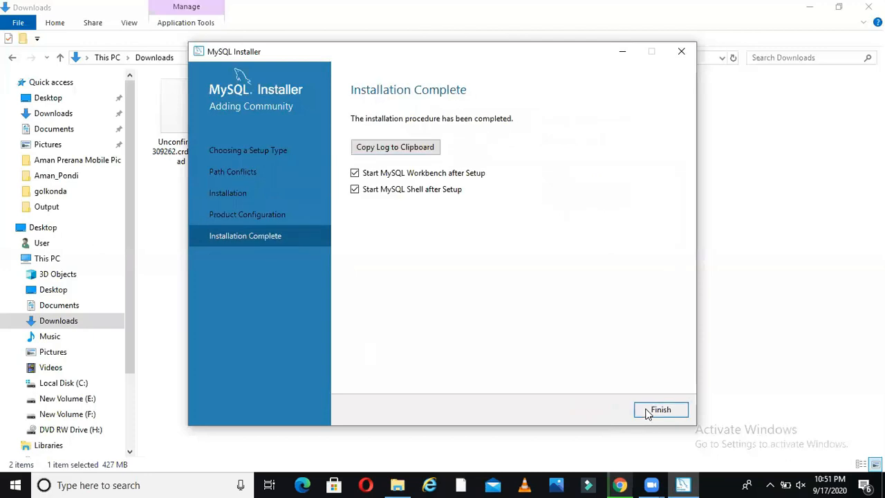
- Finish the installer with Start MySQL Workbench and Shell after Setup left checked
{"action": "left_click", "coordinate": [660, 409]}
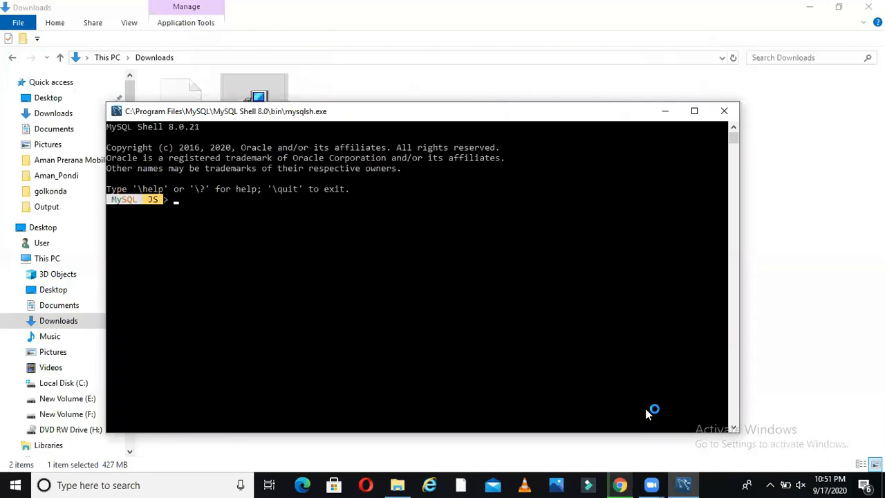
{"action": "mouse_move", "coordinate": [279, 360]}
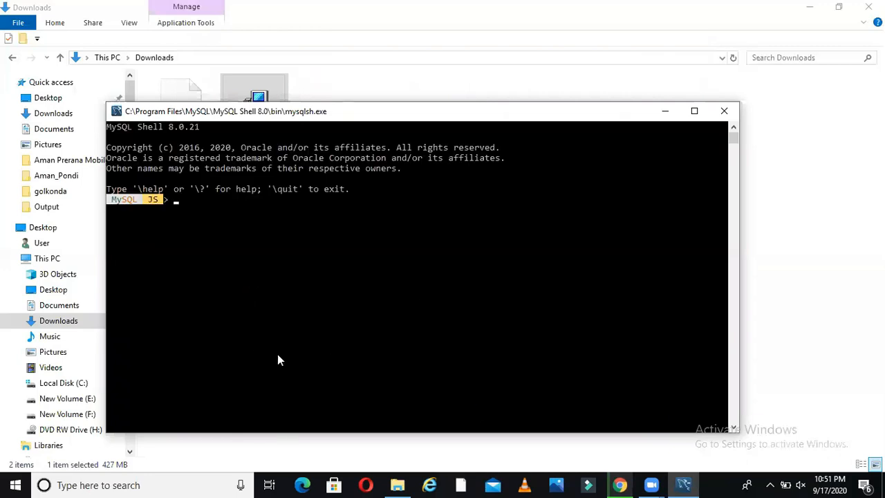
{"action": "mouse_move", "coordinate": [164, 215]}
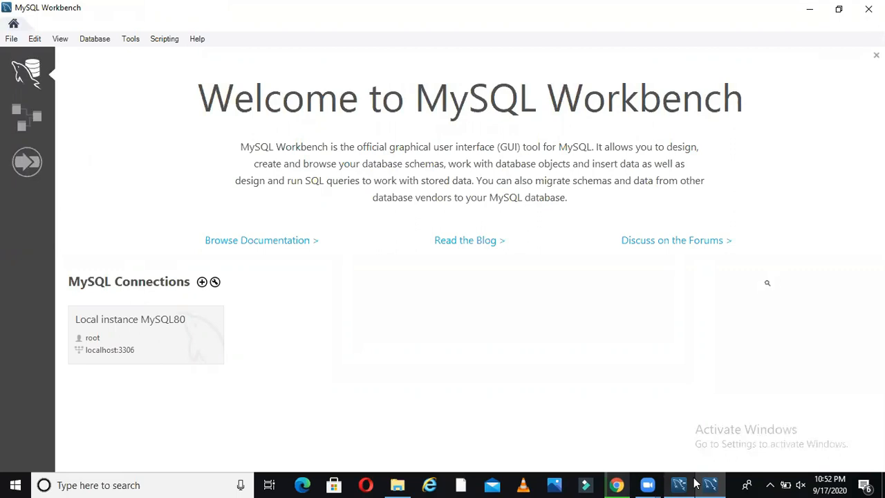
- Connect to the Local instance MySQL80 tile, opening an empty query tab
{"action": "left_click", "coordinate": [775, 282]}
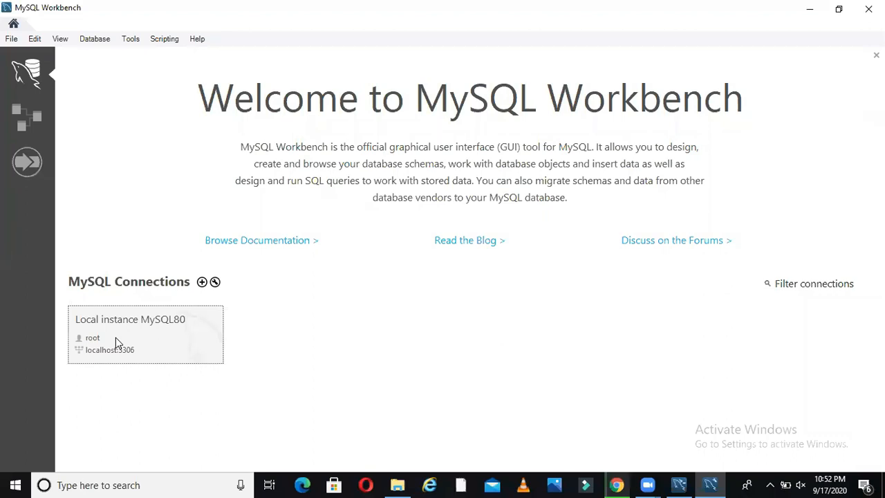
{"action": "double_click", "coordinate": [145, 334]}
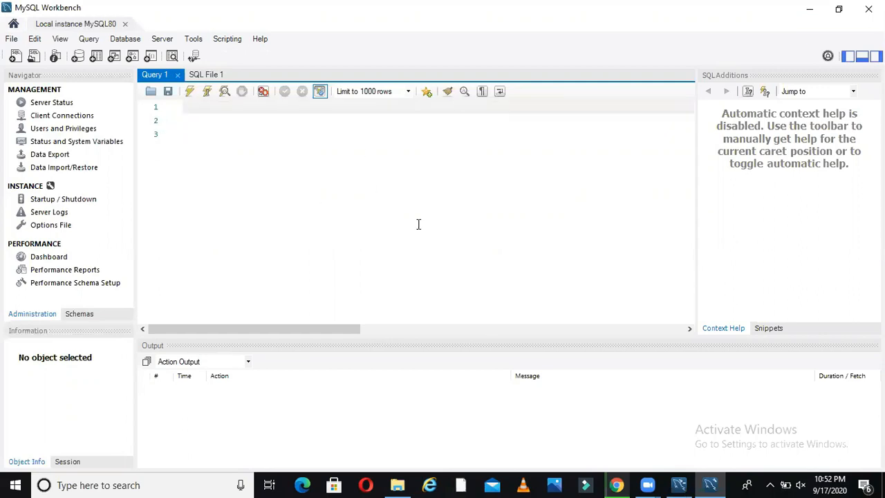
{"action": "mouse_move", "coordinate": [277, 138]}
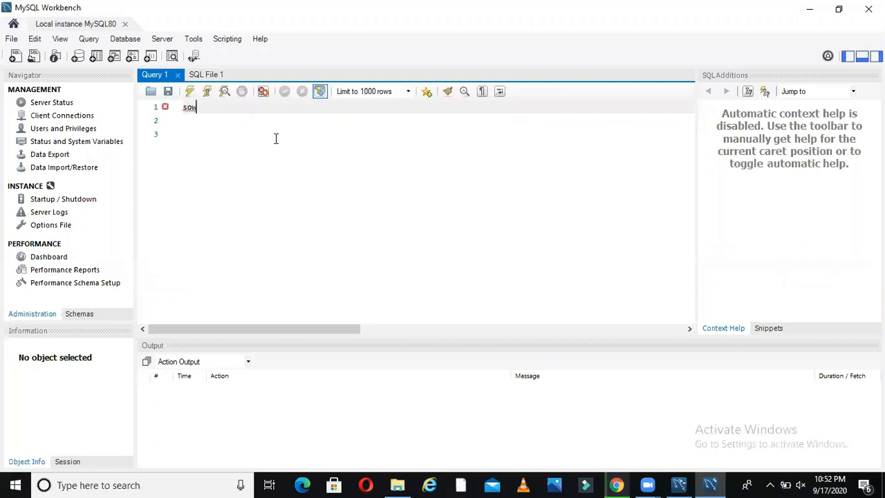
- Run 'show databases;' to list the 8 databases on the server, then begin a create statement
{"action": "type", "text": "show da"}
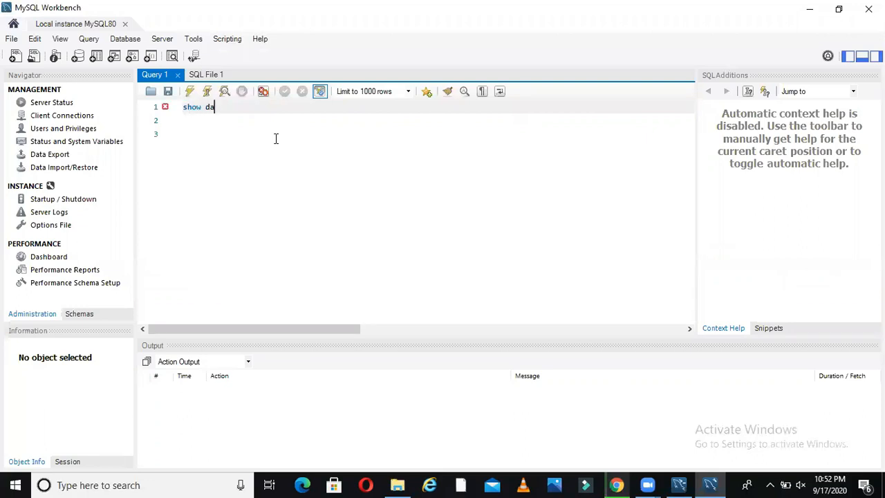
{"action": "type", "text": "t"}
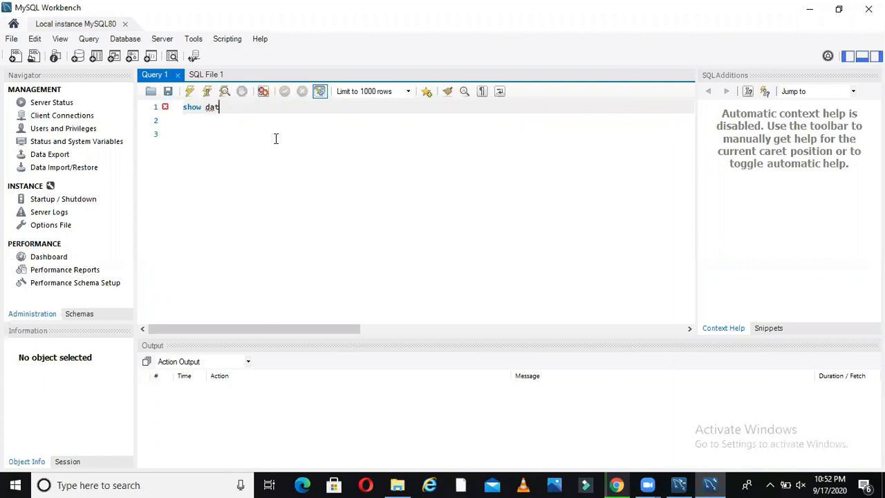
{"action": "type", "text": "abases;"}
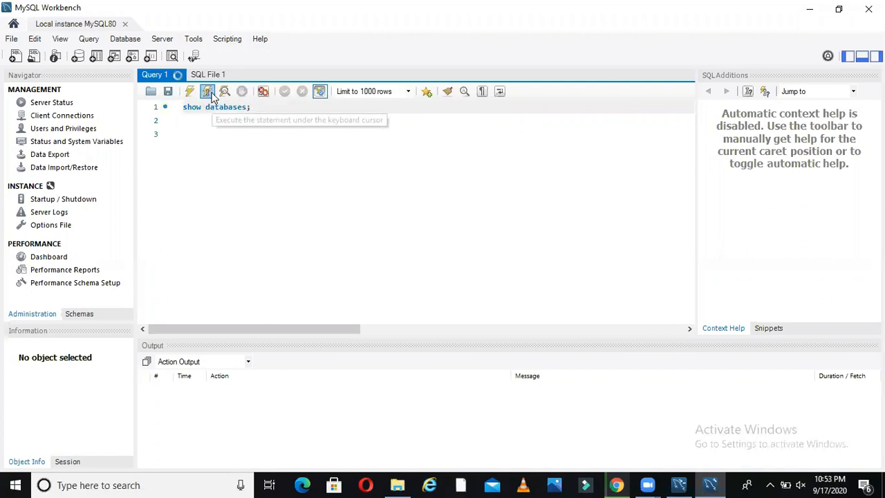
{"action": "left_click", "coordinate": [207, 91]}
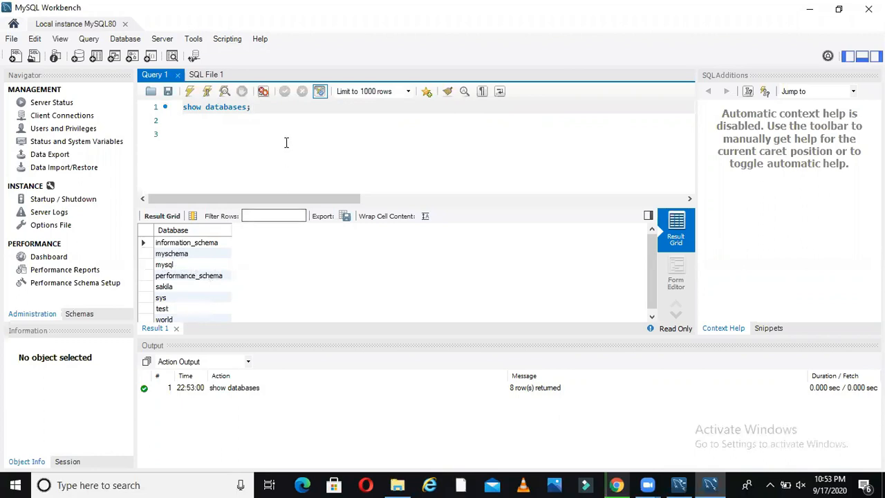
{"action": "type", "text": "create"}
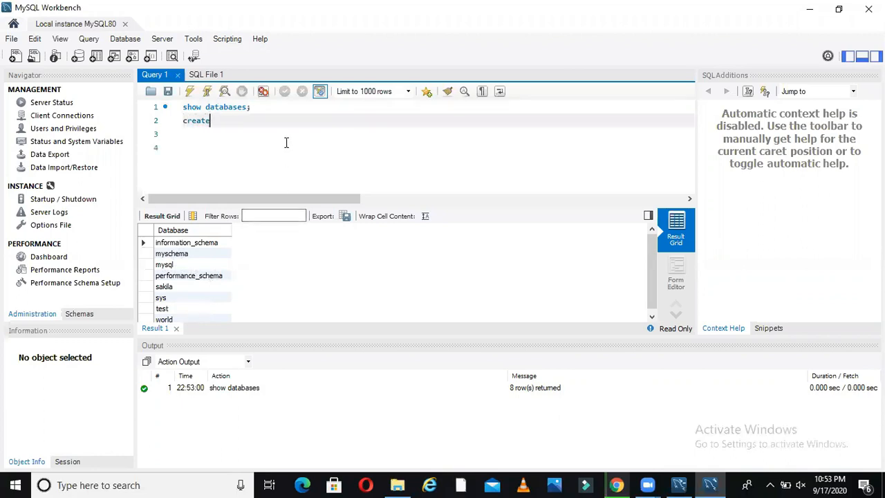
- Run 'create database Unfoldds;' so the new database is created (1 row affected)
{"action": "type", "text": "database"}
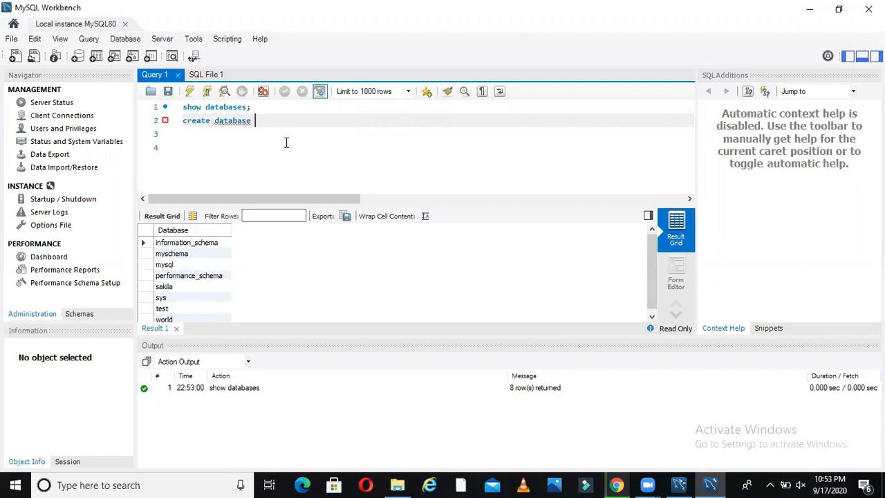
{"action": "type", "text": "Unfoldd"}
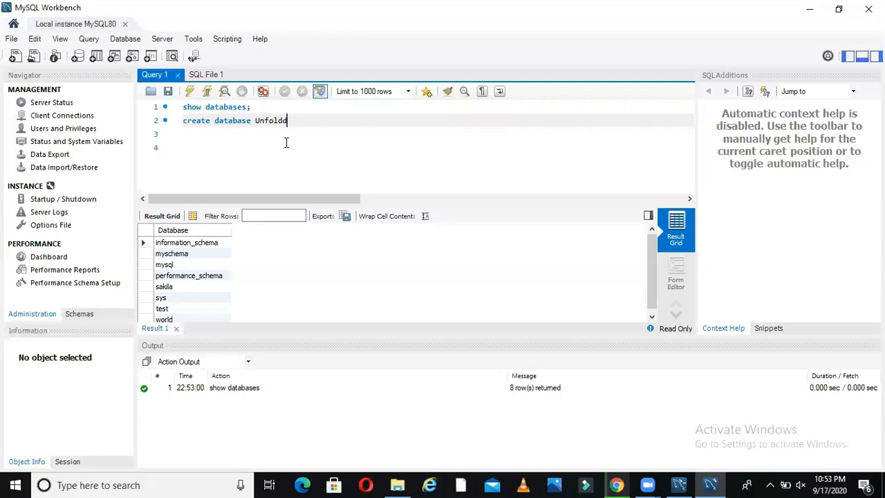
{"action": "type", "text": "s;"}
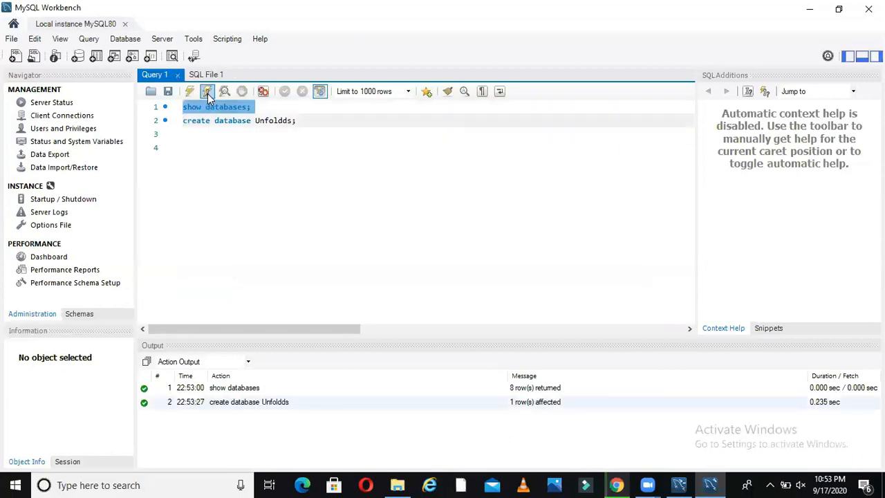
{"action": "left_click", "coordinate": [208, 91]}
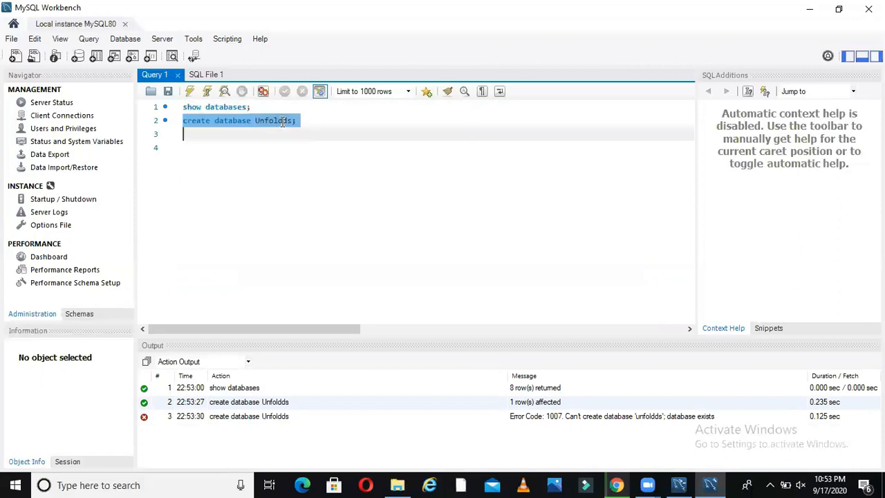
- Re-run the create database statement, which now fails because Unfoldds already exists
{"action": "left_click", "coordinate": [207, 91]}
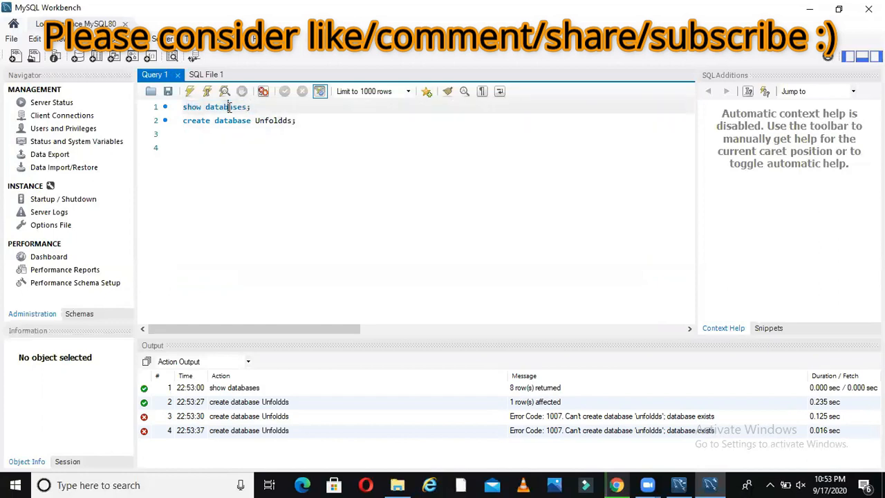
{"action": "left_click", "coordinate": [207, 92]}
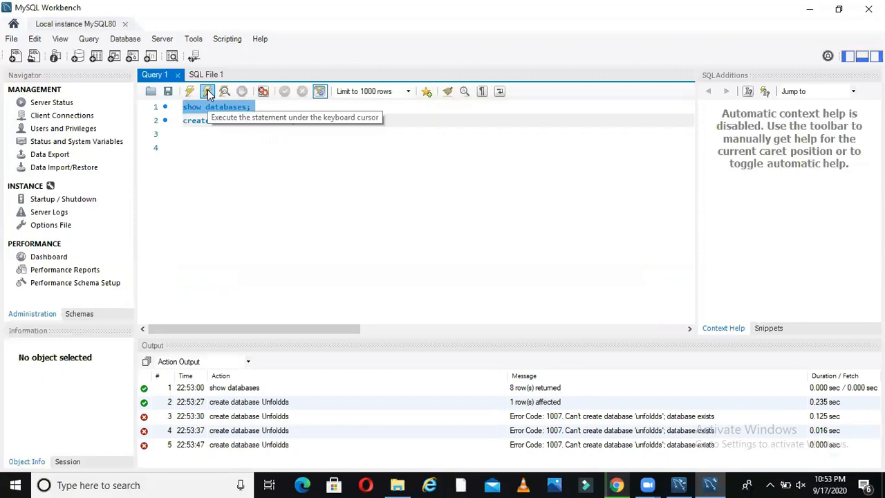
{"action": "left_click", "coordinate": [276, 146]}
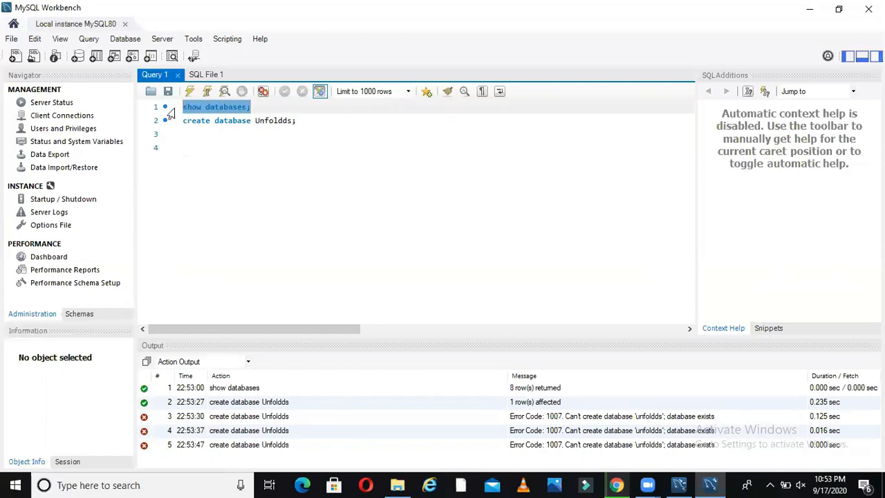
- Re-run 'show databases;' so the result lists 9 databases including unfoldds, then move to a new line
{"action": "left_click", "coordinate": [191, 91]}
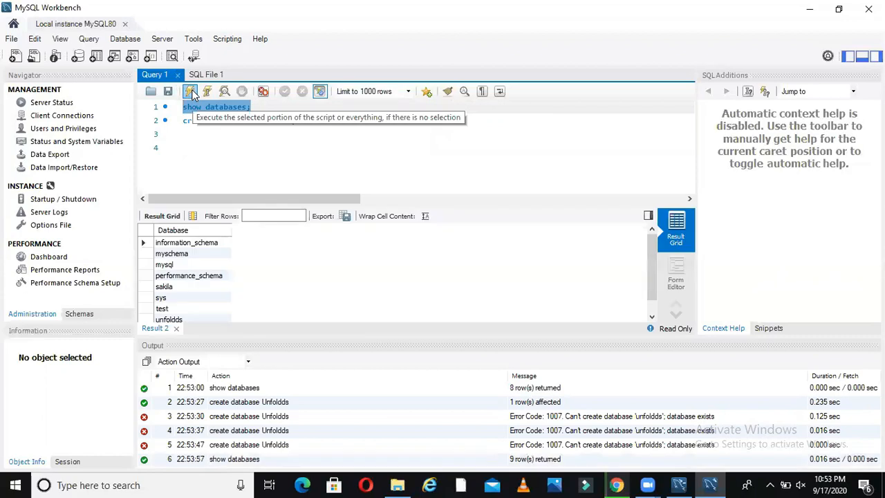
{"action": "mouse_move", "coordinate": [634, 280]}
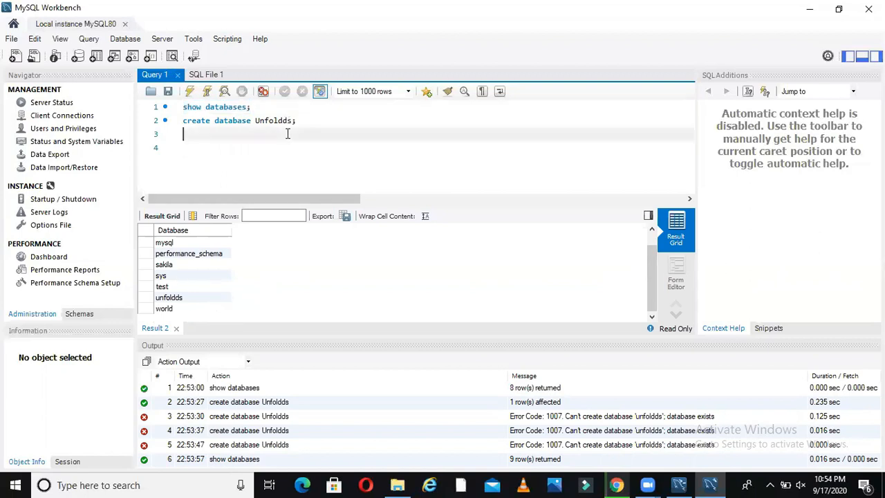
{"action": "mouse_move", "coordinate": [207, 91]}
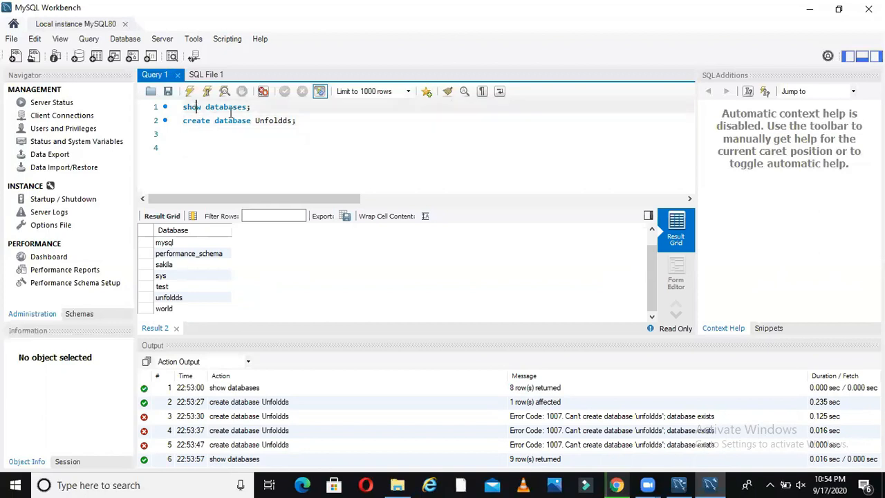
{"action": "left_click", "coordinate": [207, 91]}
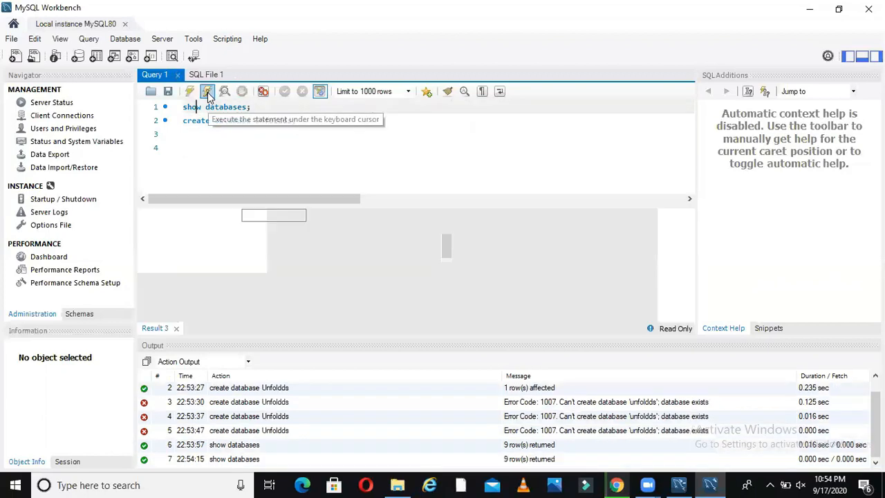
{"action": "left_click", "coordinate": [207, 91]}
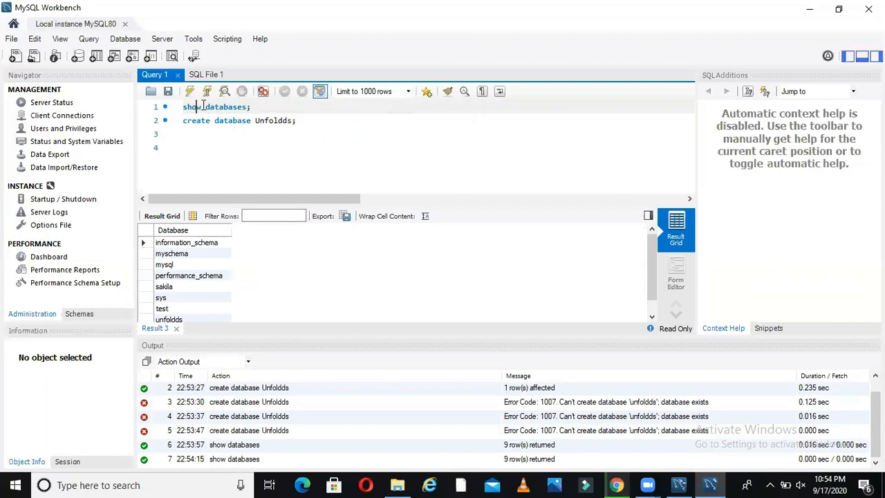
{"action": "mouse_move", "coordinate": [207, 91]}
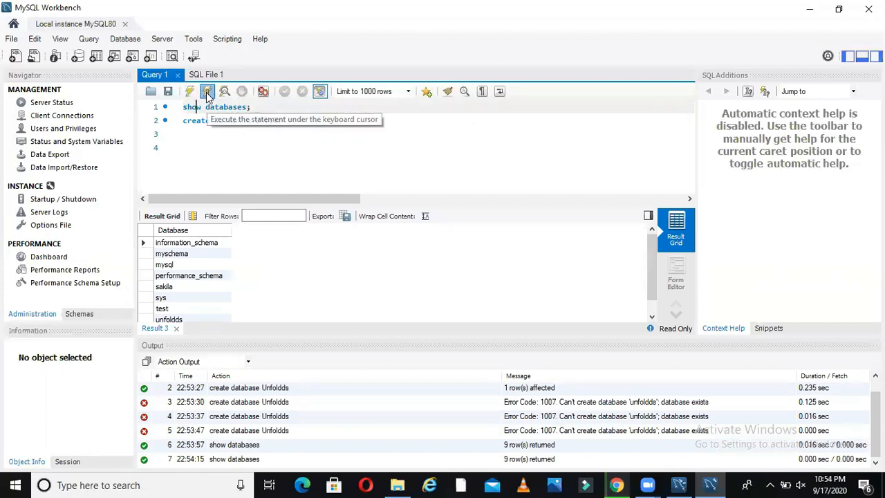
{"action": "left_click", "coordinate": [208, 91]}
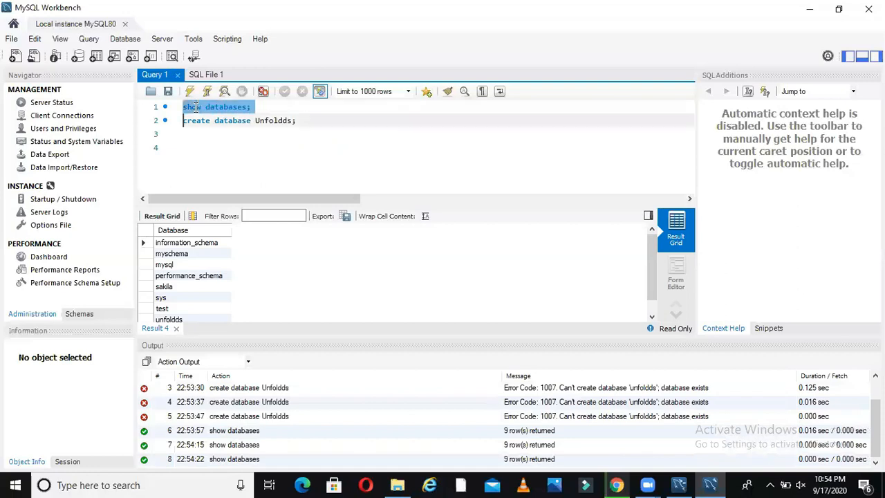
{"action": "left_click", "coordinate": [190, 91]}
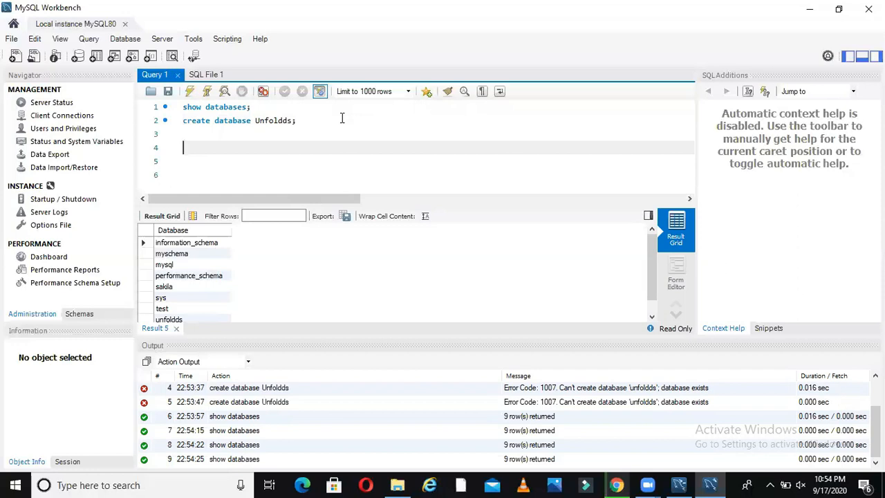
- Write 'create table studenttable (id int, name1 varchar(30));' on a new line
{"action": "type", "text": "create t"}
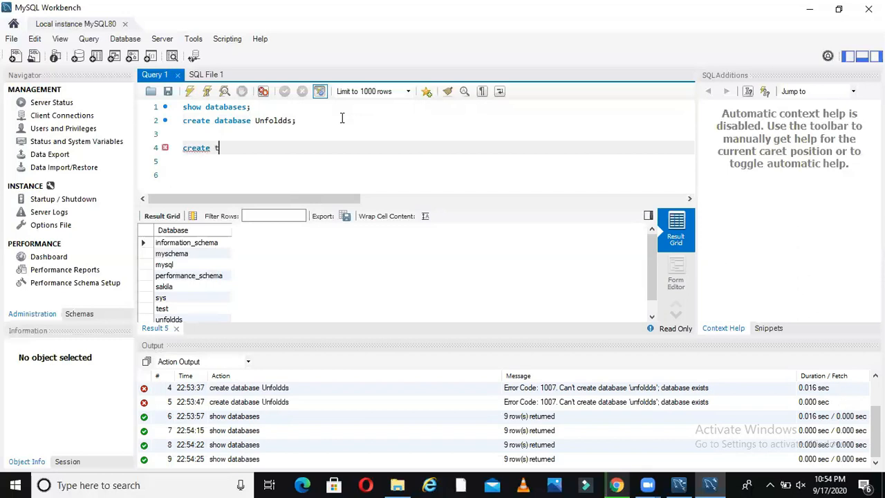
{"action": "type", "text": "able"}
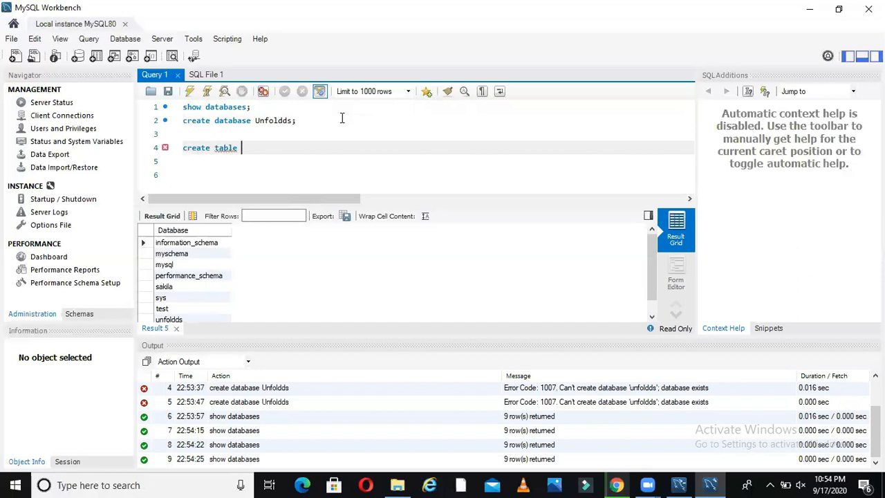
{"action": "type", "text": "student"}
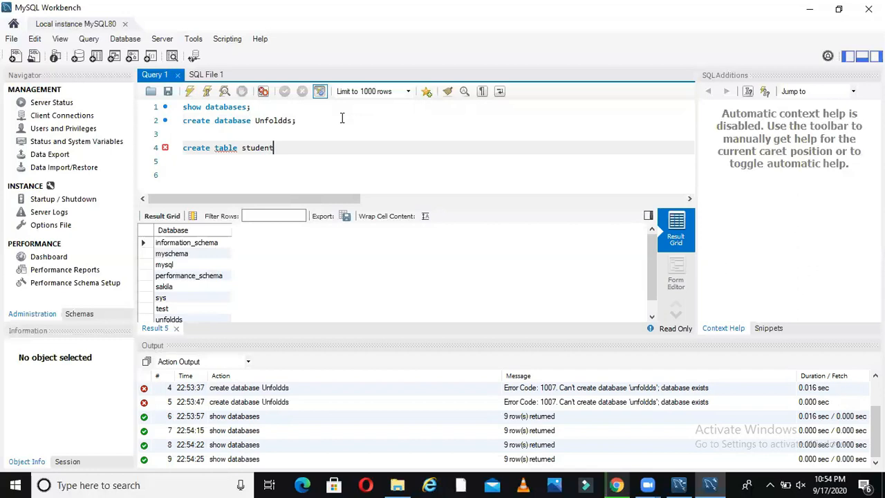
{"action": "type", "text": "table"}
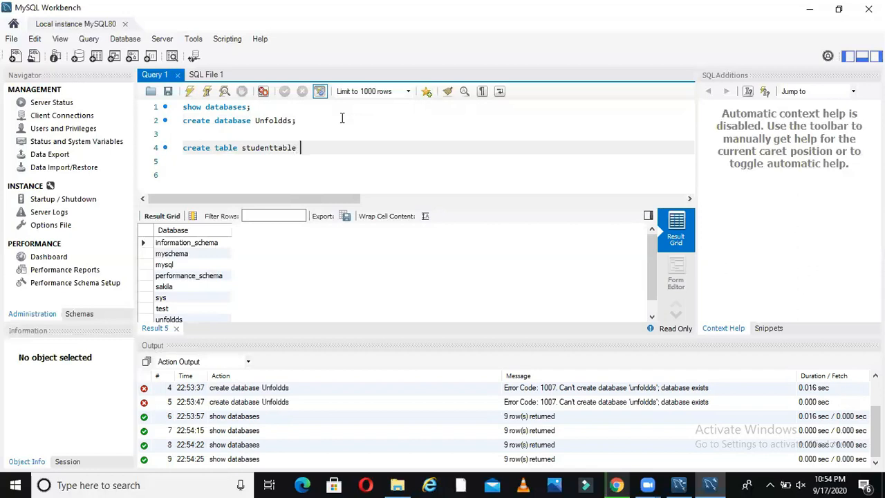
{"action": "type", "text": "("}
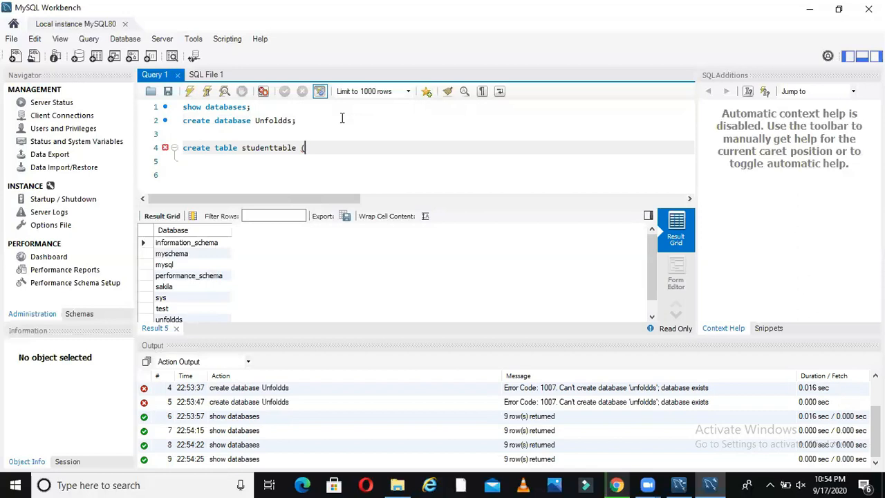
{"action": "type", "text": "id int"}
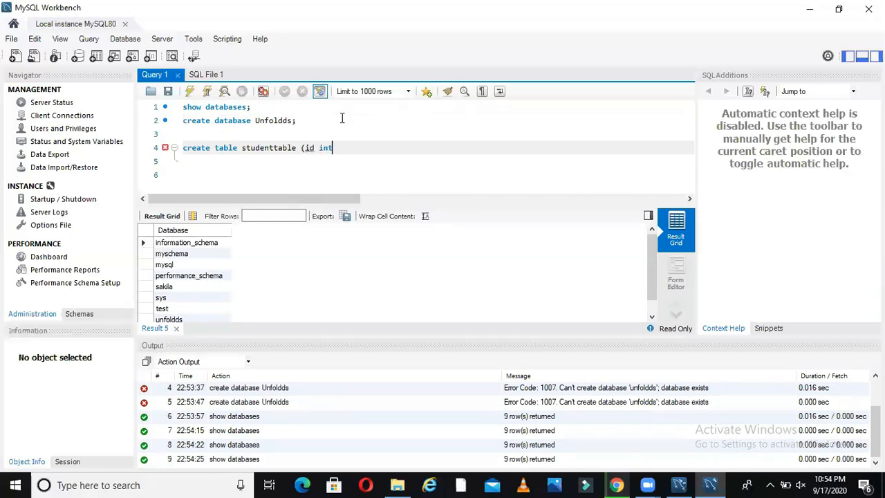
{"action": "type", "text": "int"}
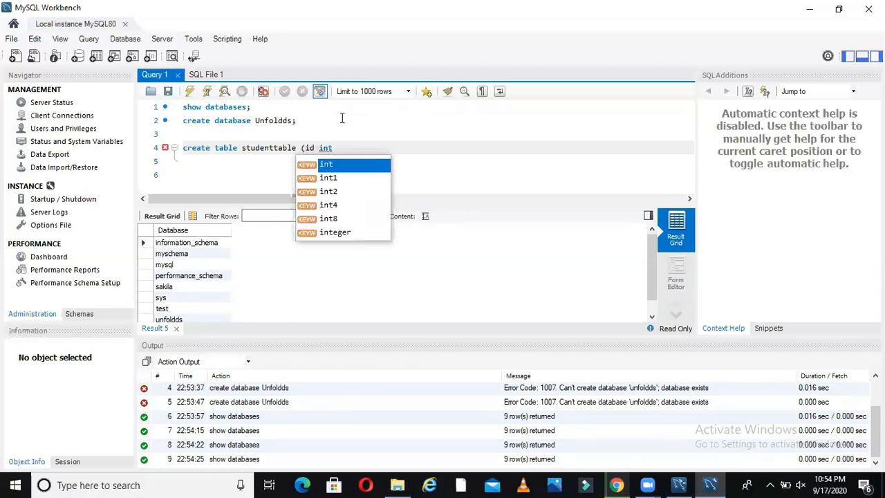
{"action": "type", "text": ",name1"}
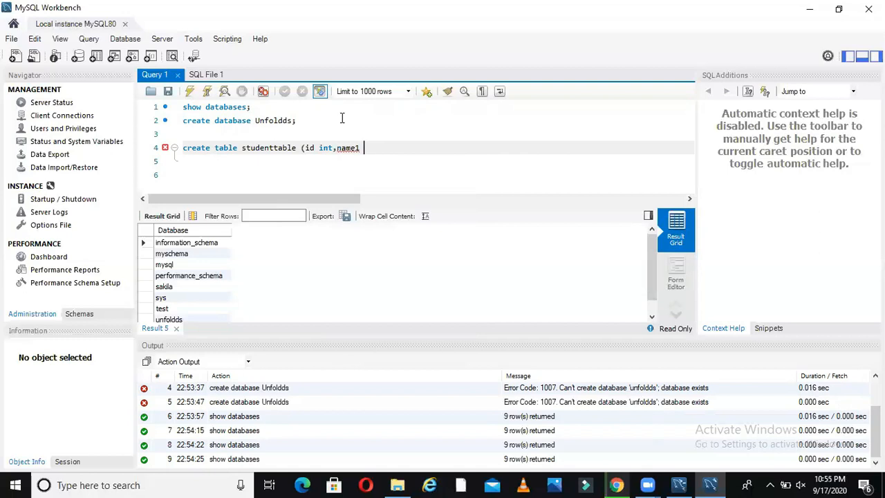
{"action": "type", "text": "varchar"}
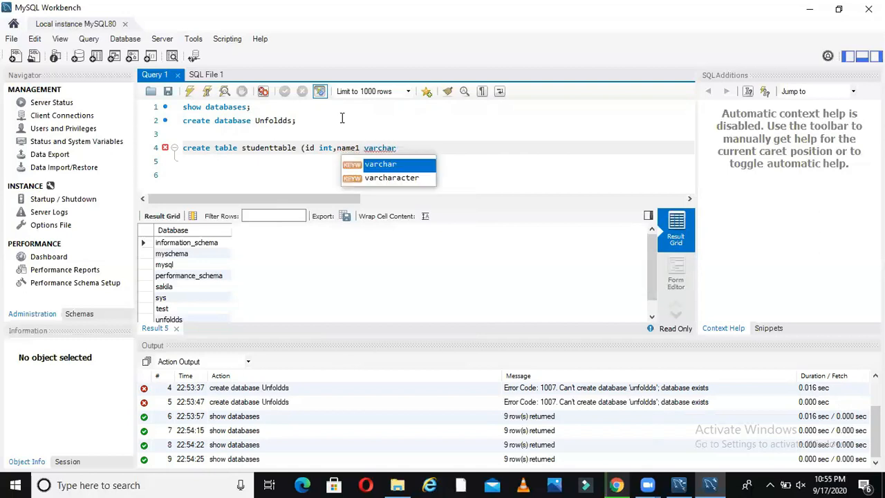
{"action": "type", "text": "(20)"}
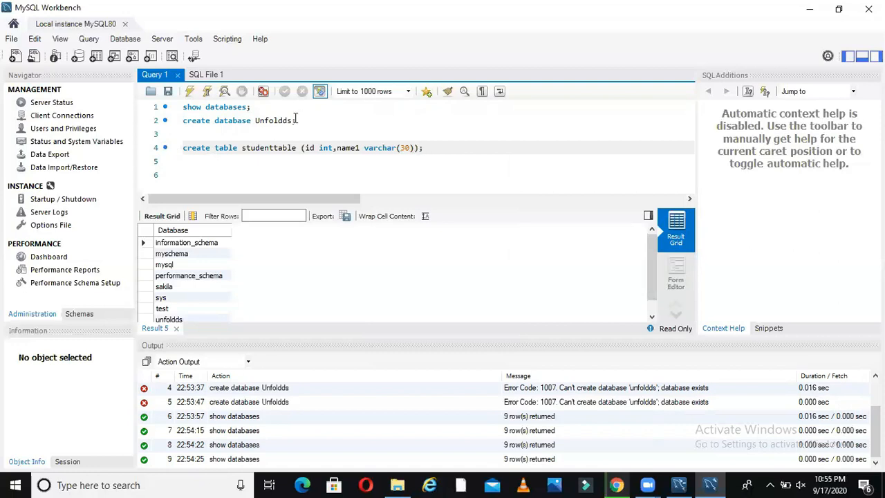
- Prefix the table name with 'Unfoldds.' and run the create table statement (0 rows affected)
{"action": "triple_click", "coordinate": [304, 147]}
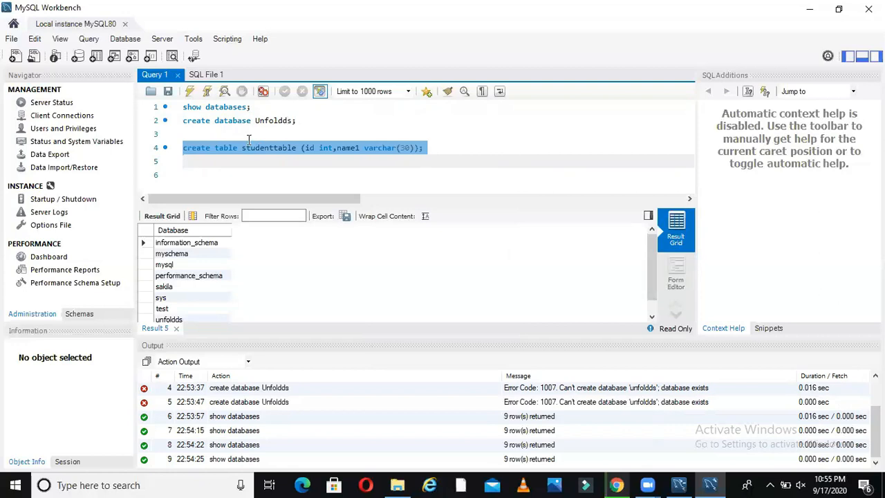
{"action": "double_click", "coordinate": [274, 120]}
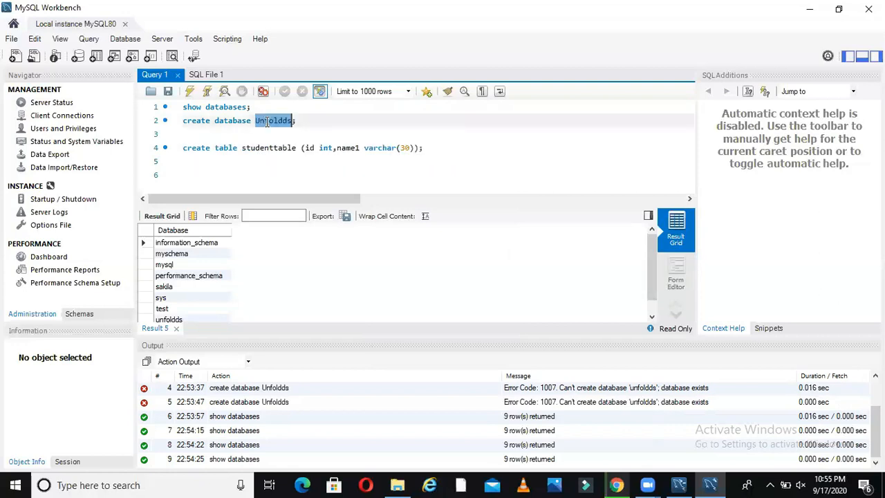
{"action": "left_click", "coordinate": [241, 147]}
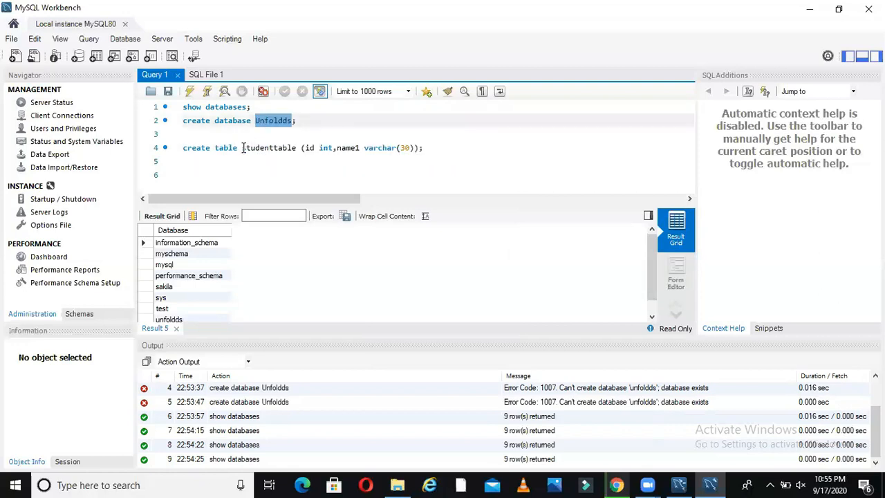
{"action": "type", "text": "Unfoldds."}
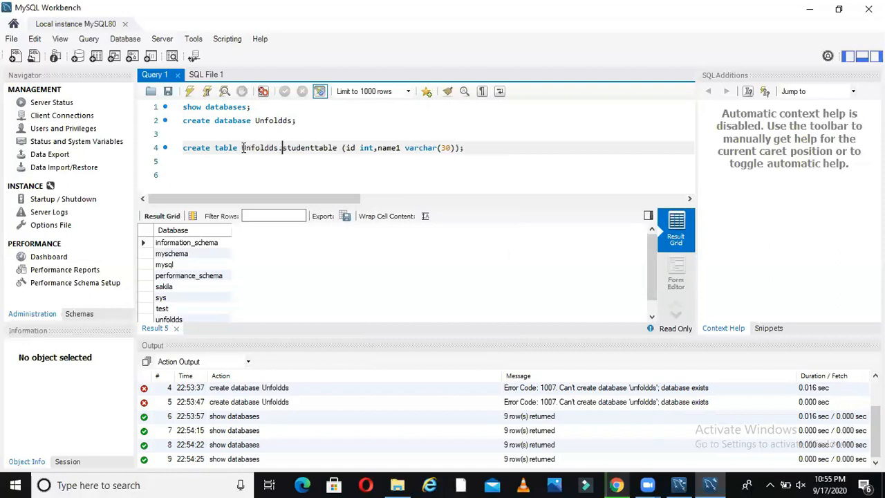
{"action": "double_click", "coordinate": [260, 147]}
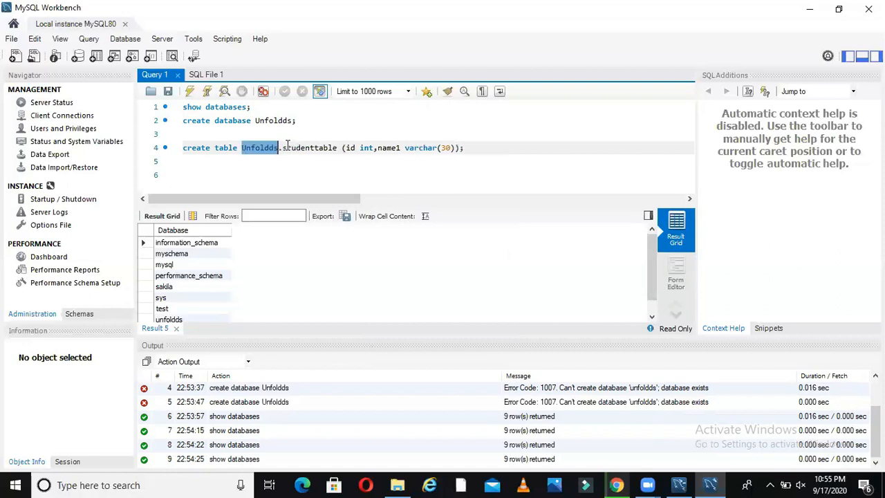
{"action": "left_click", "coordinate": [207, 91]}
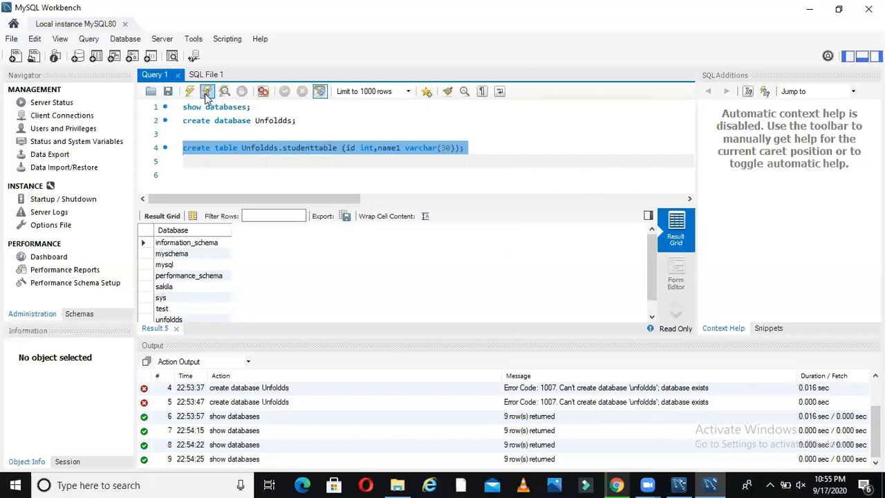
{"action": "left_click", "coordinate": [207, 91]}
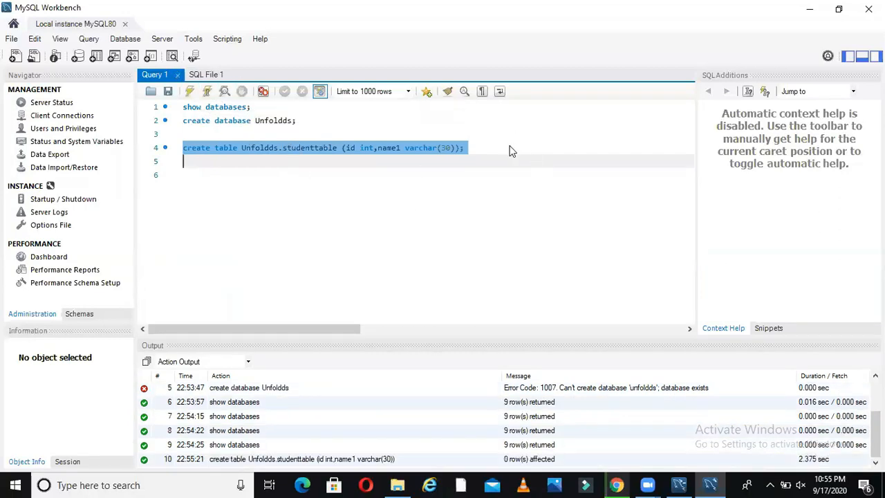
- Run 'select * from Unfoldds.studenttable;' returning an empty result with id and name1 columns
{"action": "type", "text": "select * from"}
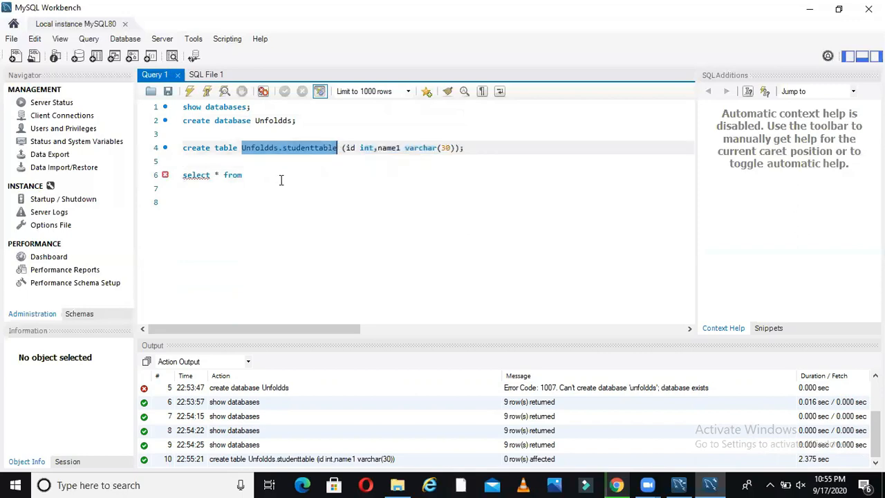
{"action": "type", "text": "Unfoldds.studenttable;"}
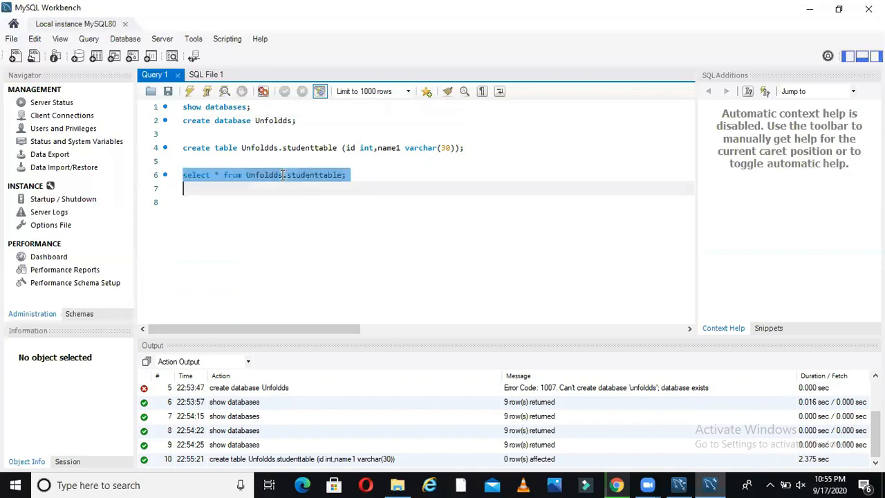
{"action": "left_click", "coordinate": [189, 91]}
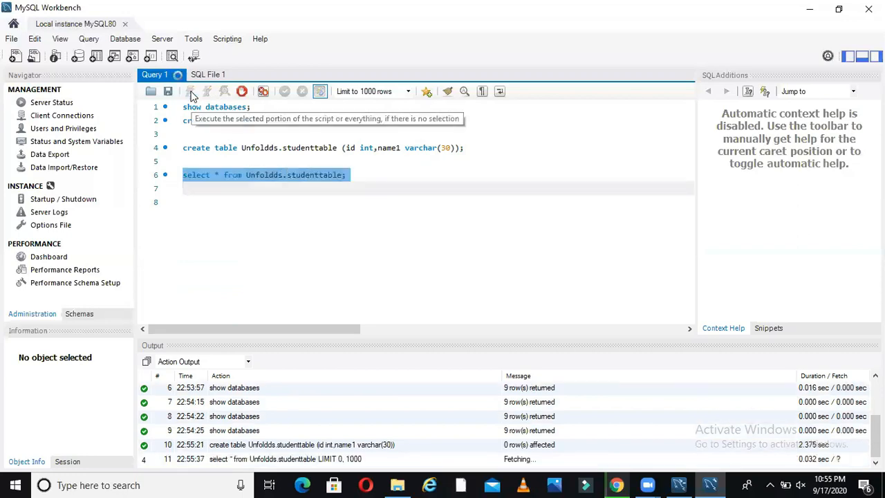
{"action": "left_click", "coordinate": [191, 91]}
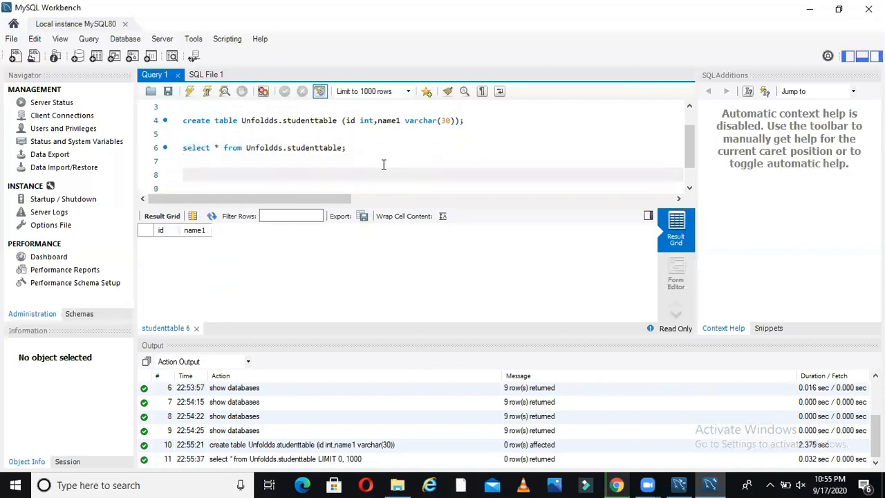
- Write and run 'insert into Unfoldds.studenttable values(11,'Aman');'
{"action": "type", "text": "insert"}
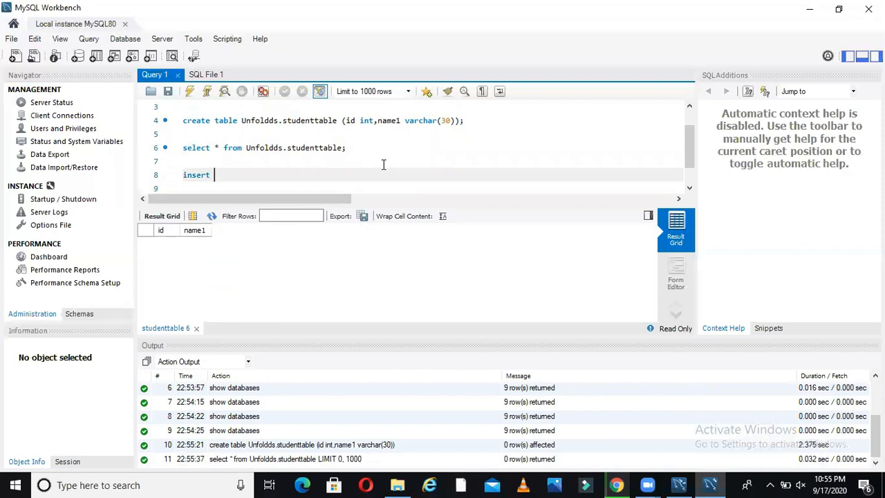
{"action": "type", "text": "into"}
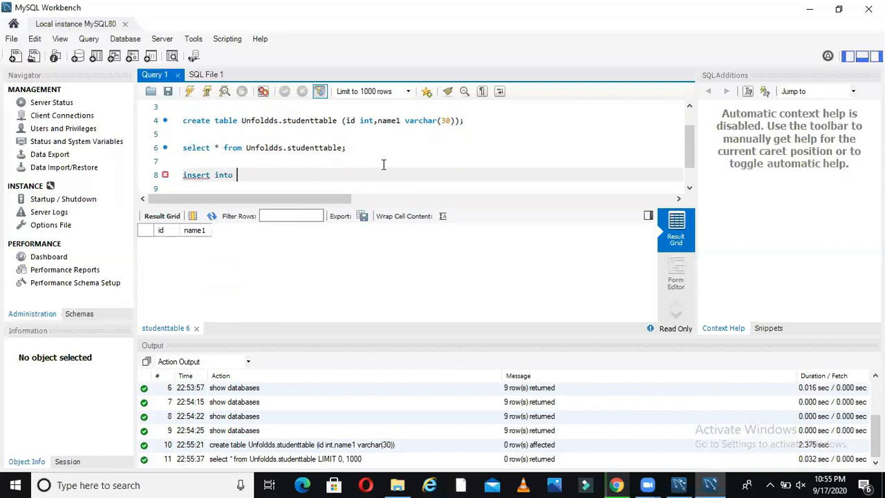
{"action": "type", "text": "Unfoldds.studenttable"}
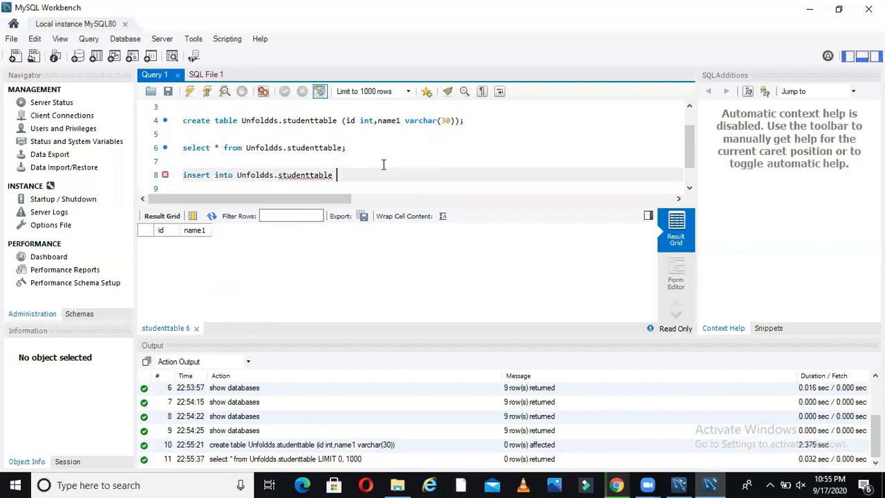
{"action": "type", "text": "va"}
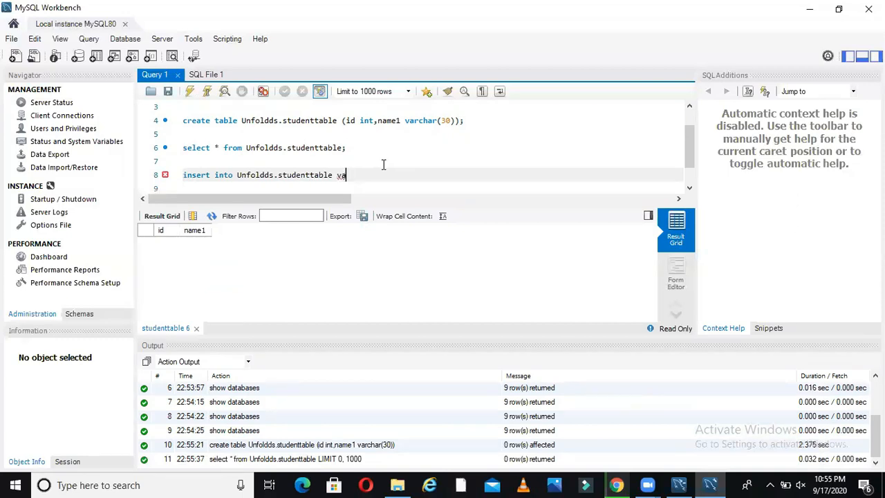
{"action": "type", "text": "lues("}
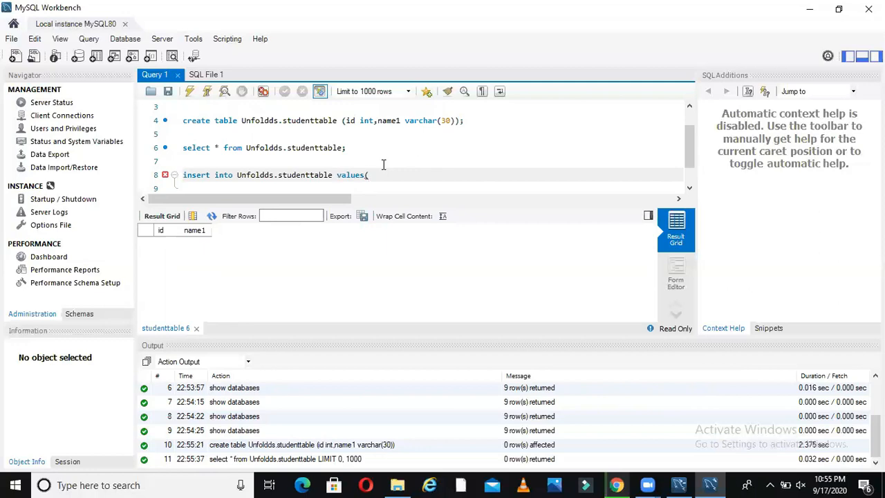
{"action": "type", "text": "11,'Aman"}
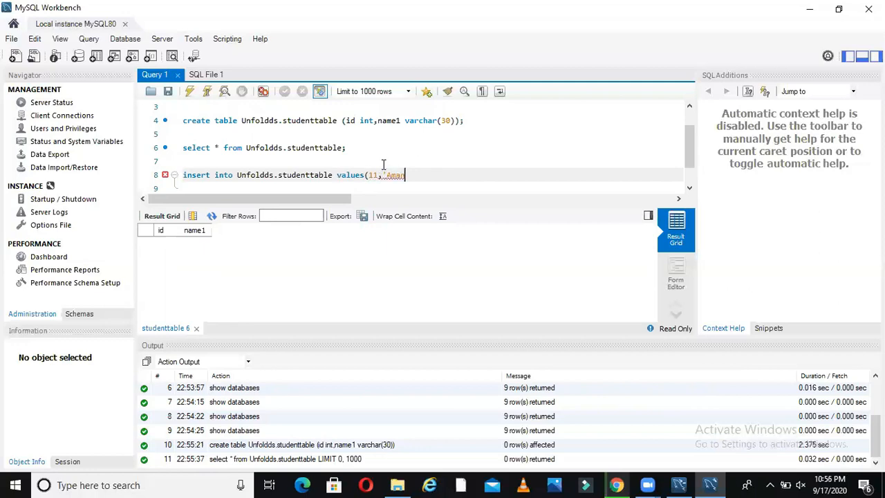
{"action": "type", "text": "');"}
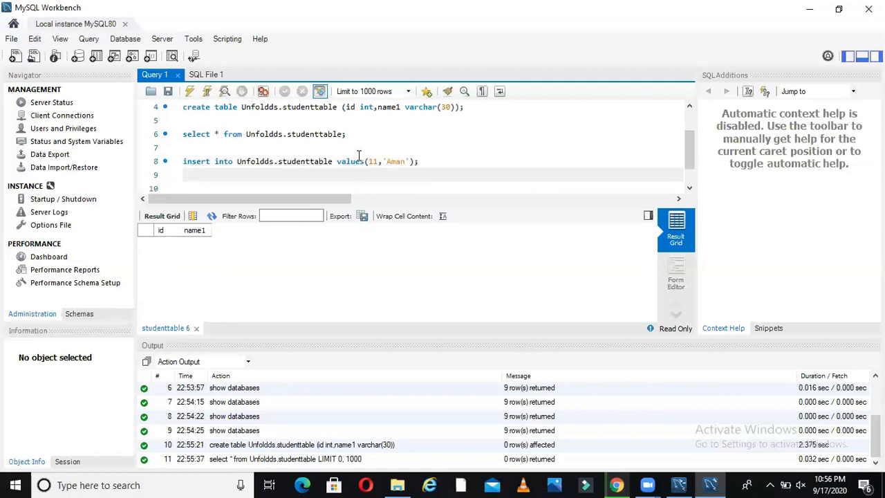
{"action": "triple_click", "coordinate": [297, 160]}
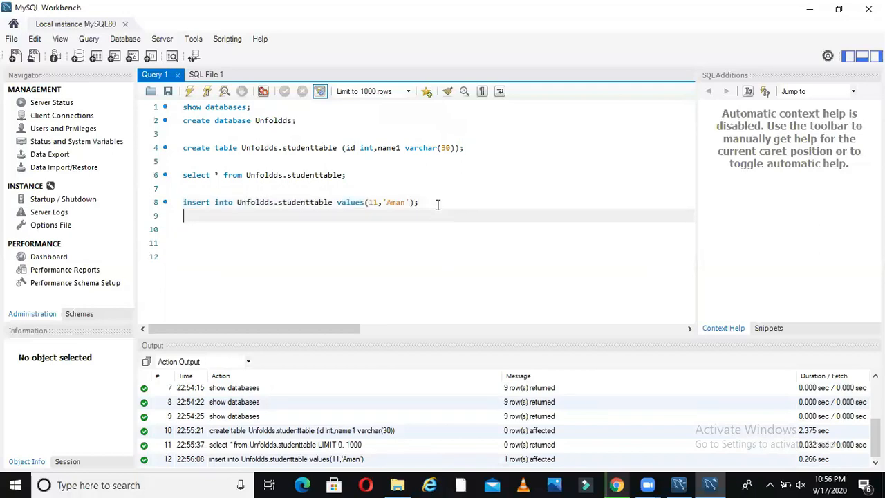
- Insert the row 22 Kumar, then re-run the select to show both rows 11 Aman and 22 Kumar
{"action": "type", "text": "insert into Unfoldds.studenttable values(1,'Aman');"}
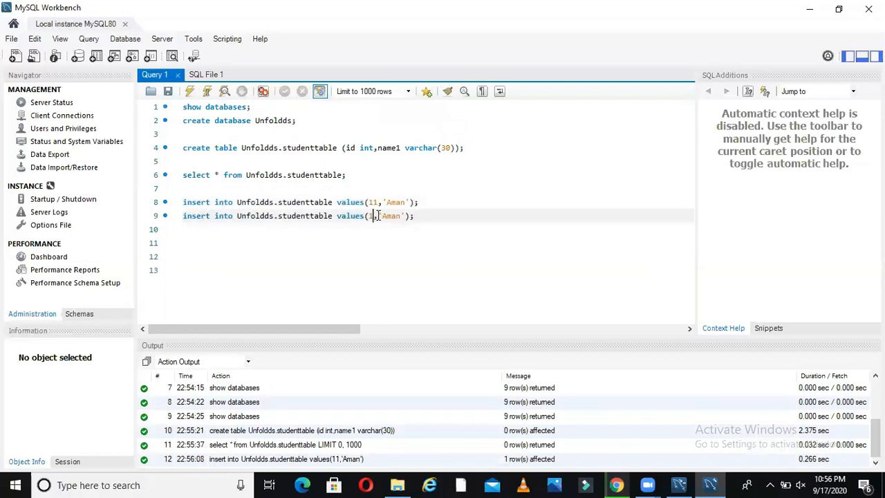
{"action": "type", "text": "22"}
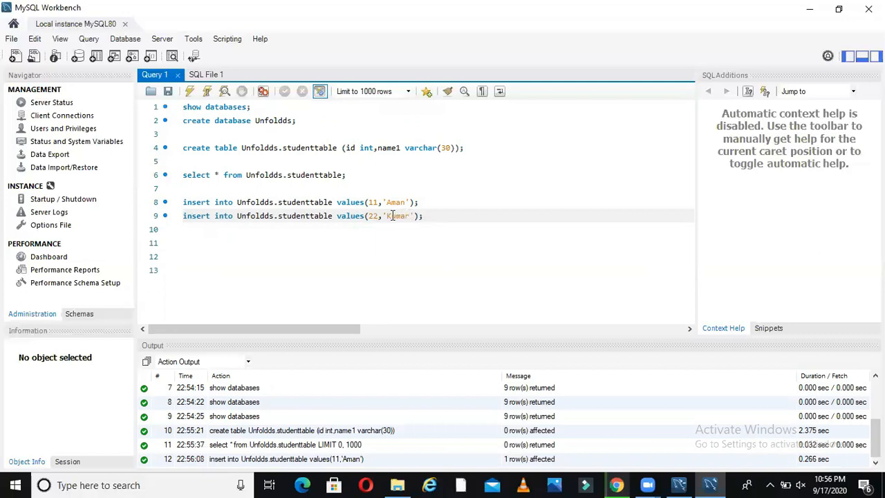
{"action": "left_click", "coordinate": [208, 91]}
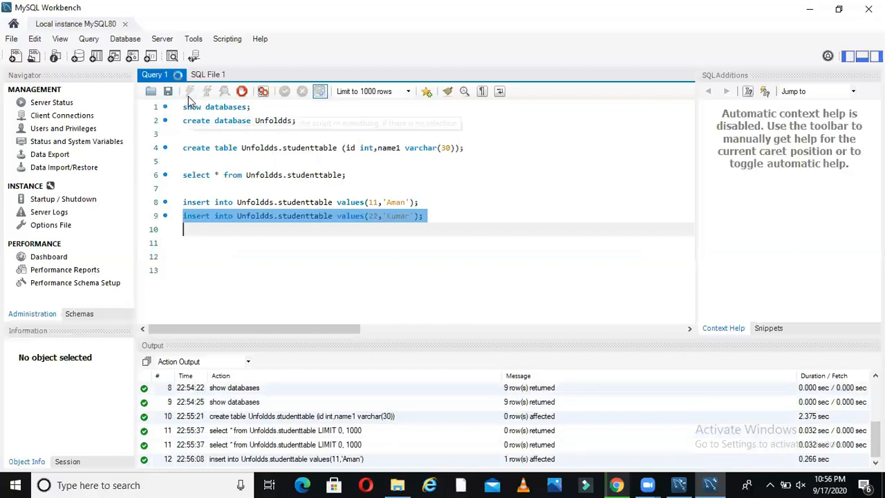
{"action": "left_click", "coordinate": [188, 92]}
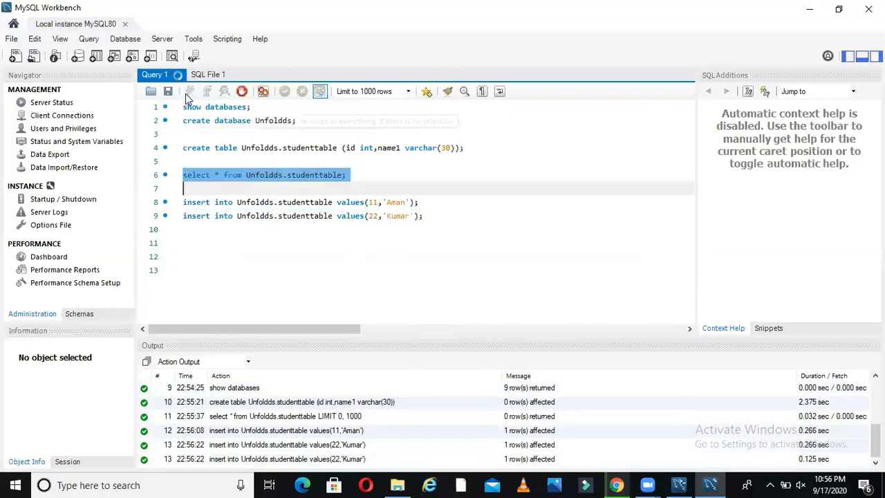
{"action": "left_click", "coordinate": [188, 91]}
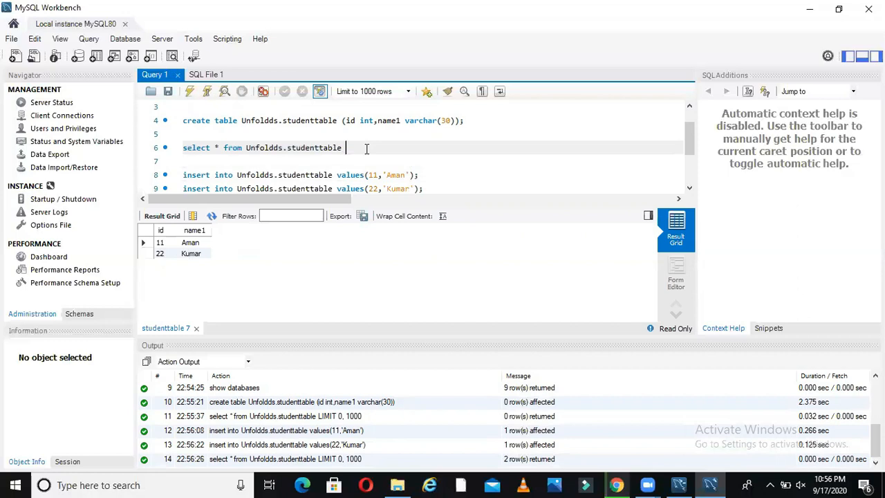
- Run the select with 'where id<20;' so only the row 11 Aman is returned
{"action": "type", "text": "where"}
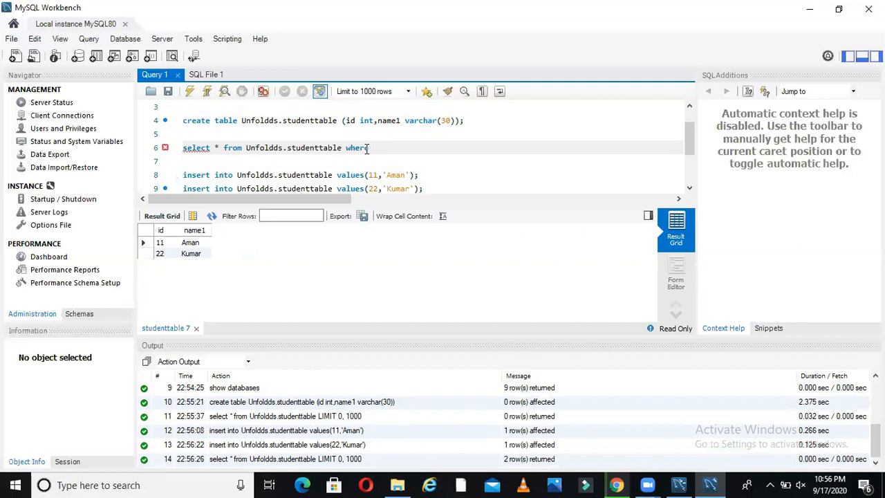
{"action": "type", "text": "id"}
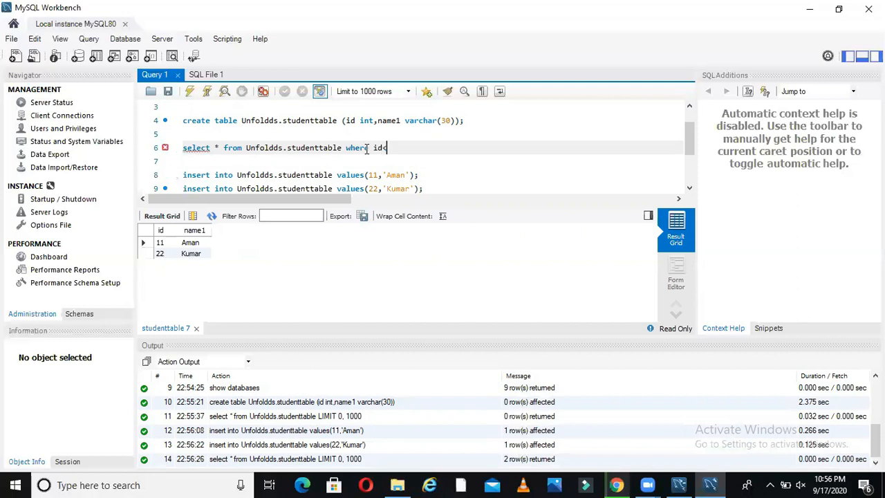
{"action": "type", "text": "<20;"}
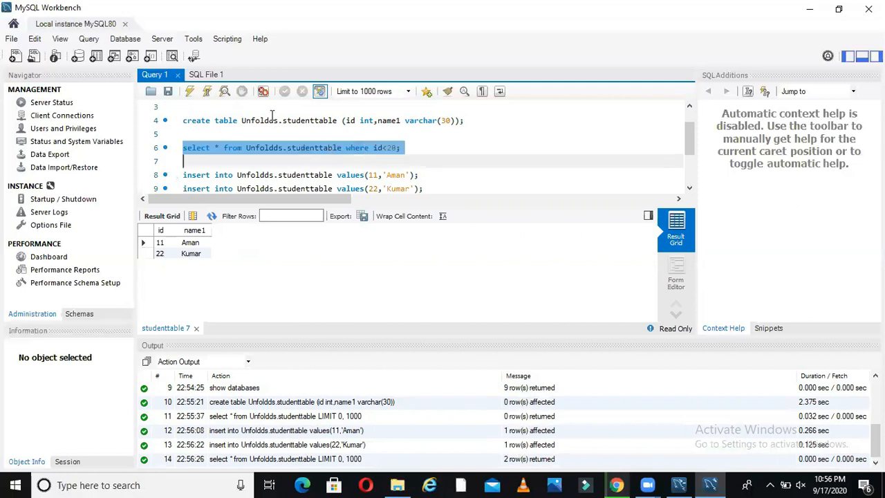
{"action": "mouse_move", "coordinate": [191, 91]}
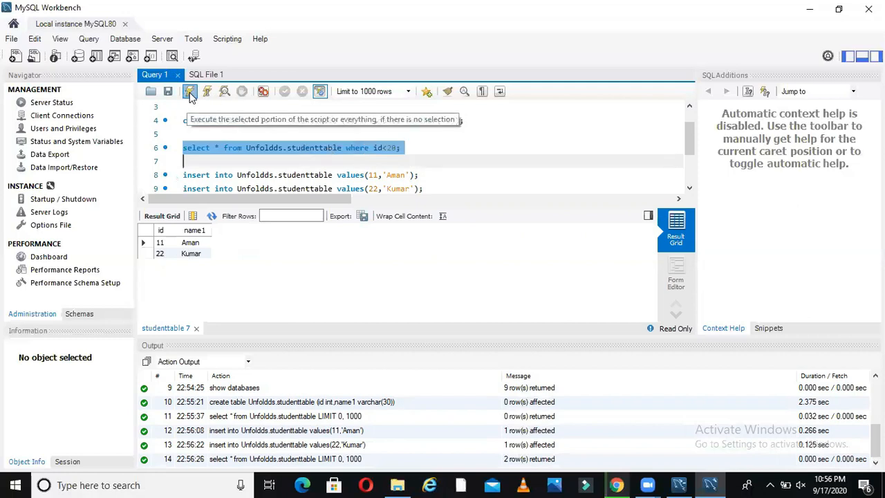
{"action": "left_click", "coordinate": [190, 92]}
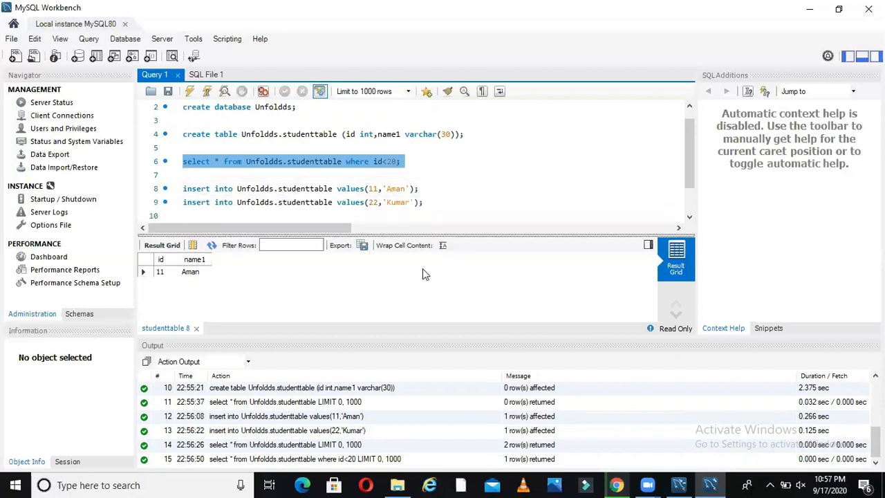
{"action": "mouse_move", "coordinate": [448, 257]}
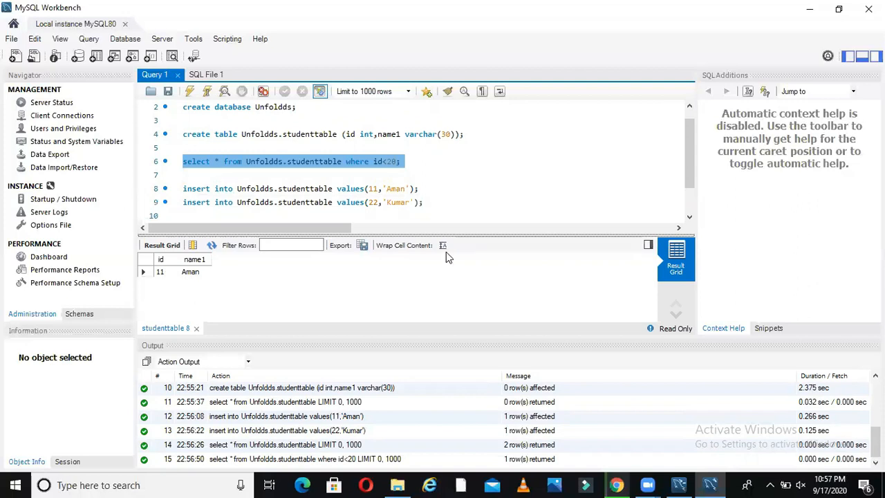
{"action": "left_click", "coordinate": [453, 215]}
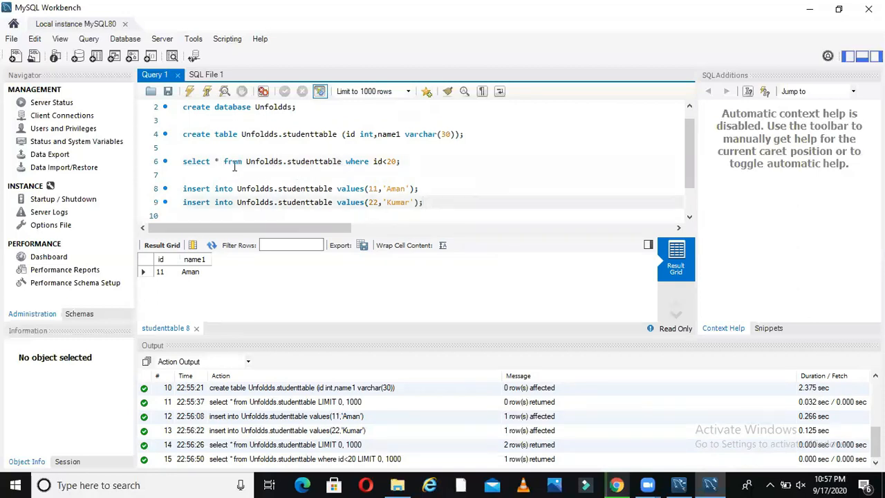
{"action": "left_click_drag", "start_coordinate": [183, 134], "coordinate": [276, 134]}
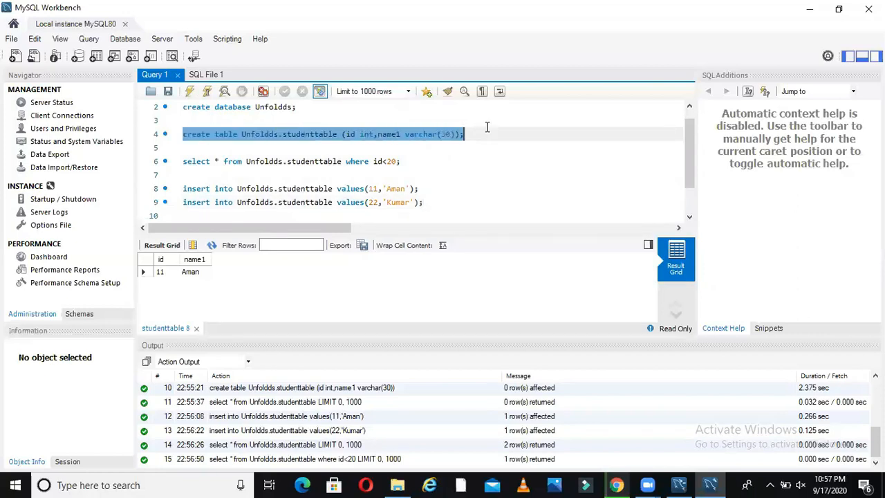
{"action": "left_click", "coordinate": [463, 134]}
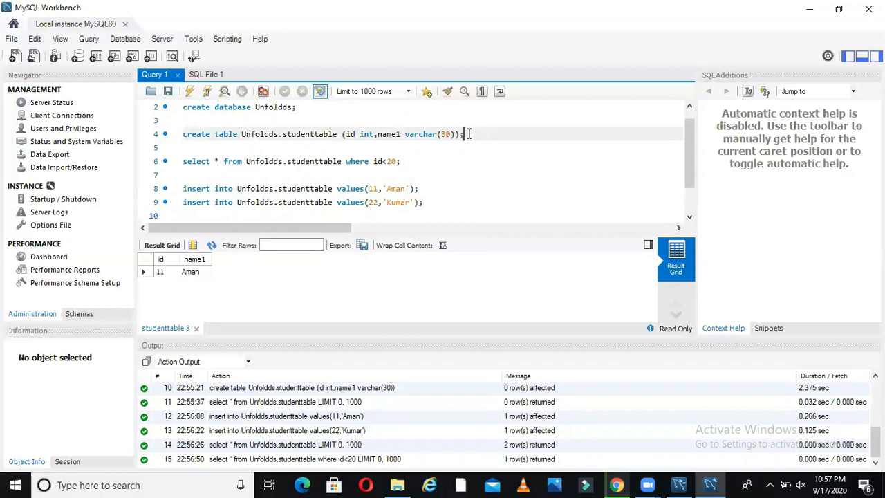
{"action": "mouse_move", "coordinate": [440, 172]}
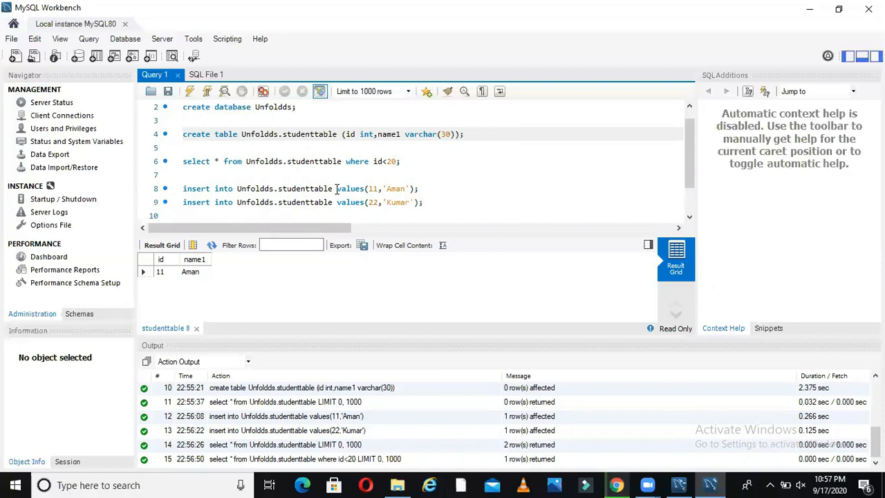
{"action": "left_click_drag", "start_coordinate": [183, 188], "coordinate": [423, 202]}
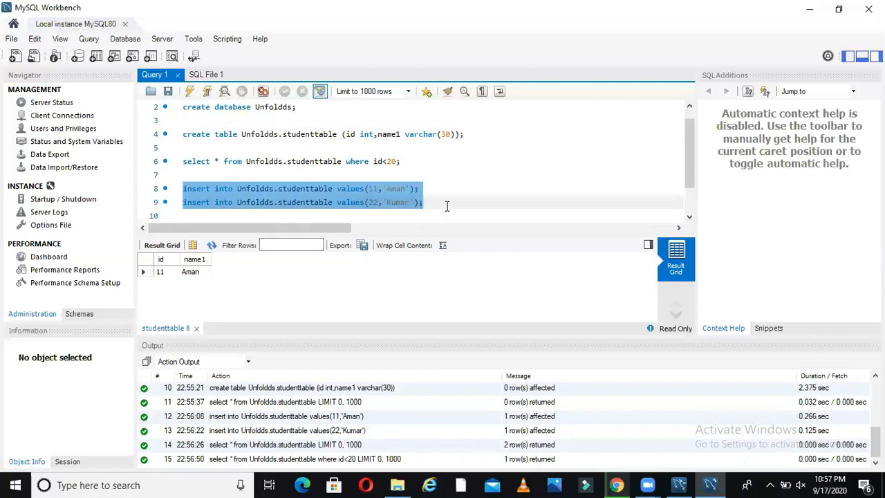
{"action": "mouse_move", "coordinate": [441, 204]}
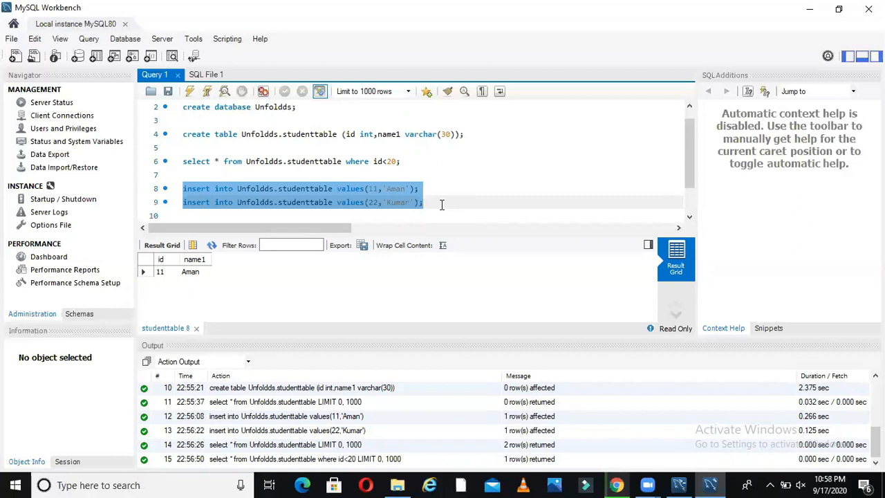
{"action": "left_click", "coordinate": [191, 147]}
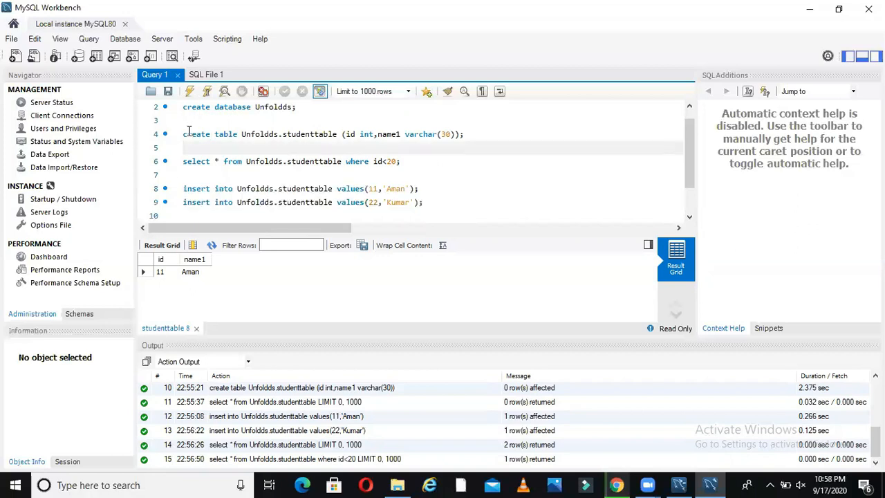